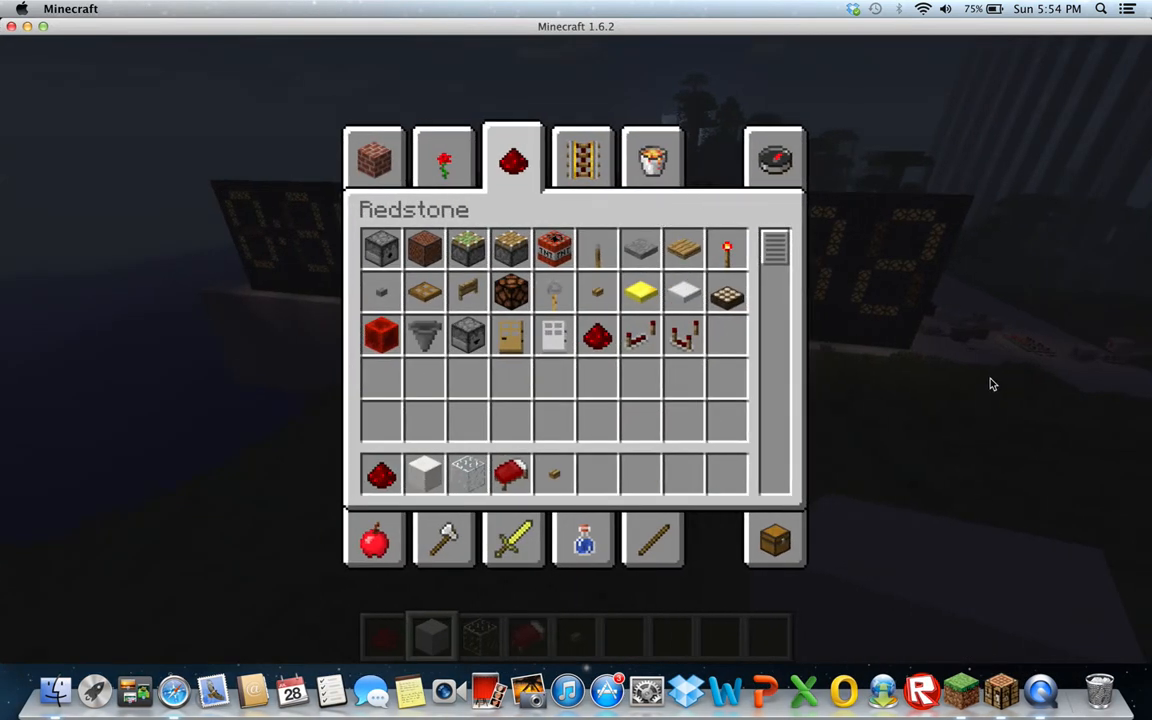
- Close the creative inventory to view the redstone-lamp clock display from the hill
key(escape)
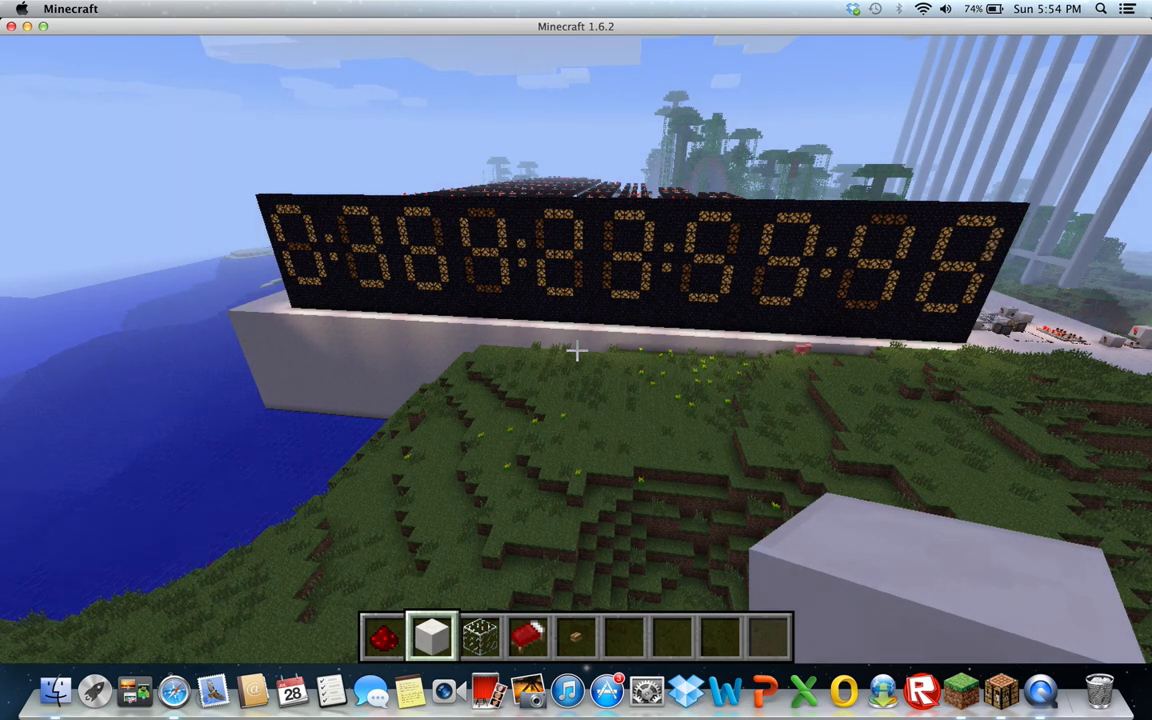
- Switch the world to night with /time set night
key(t)
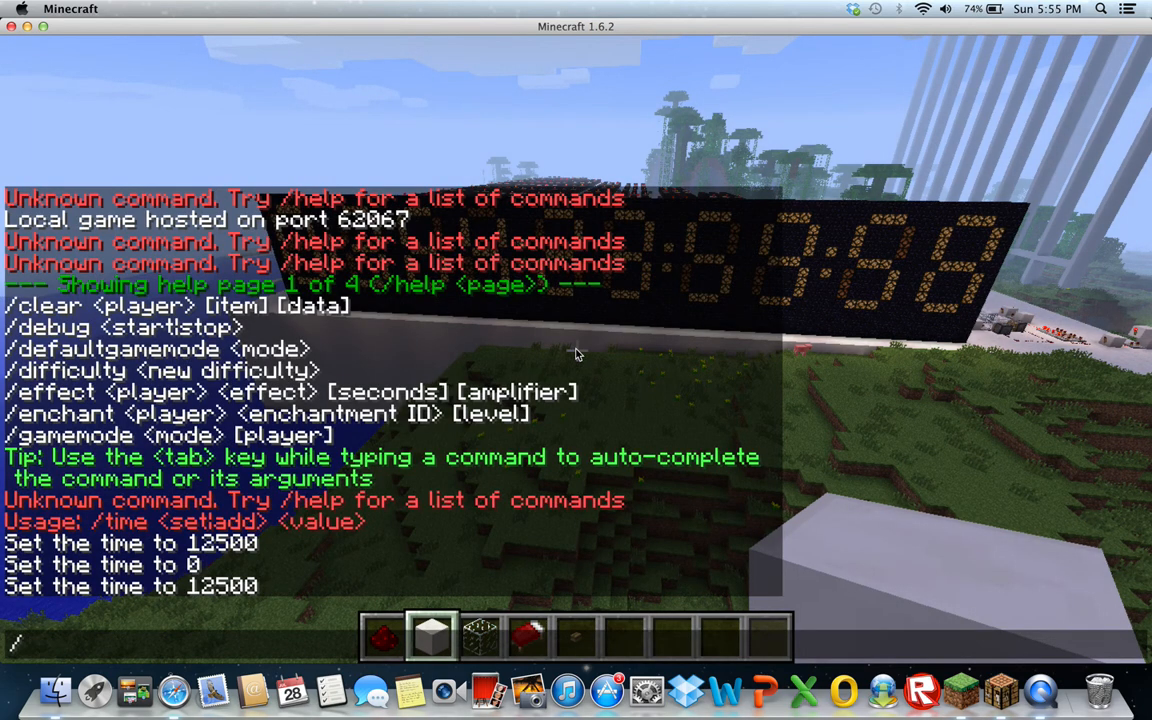
text(/time set night)
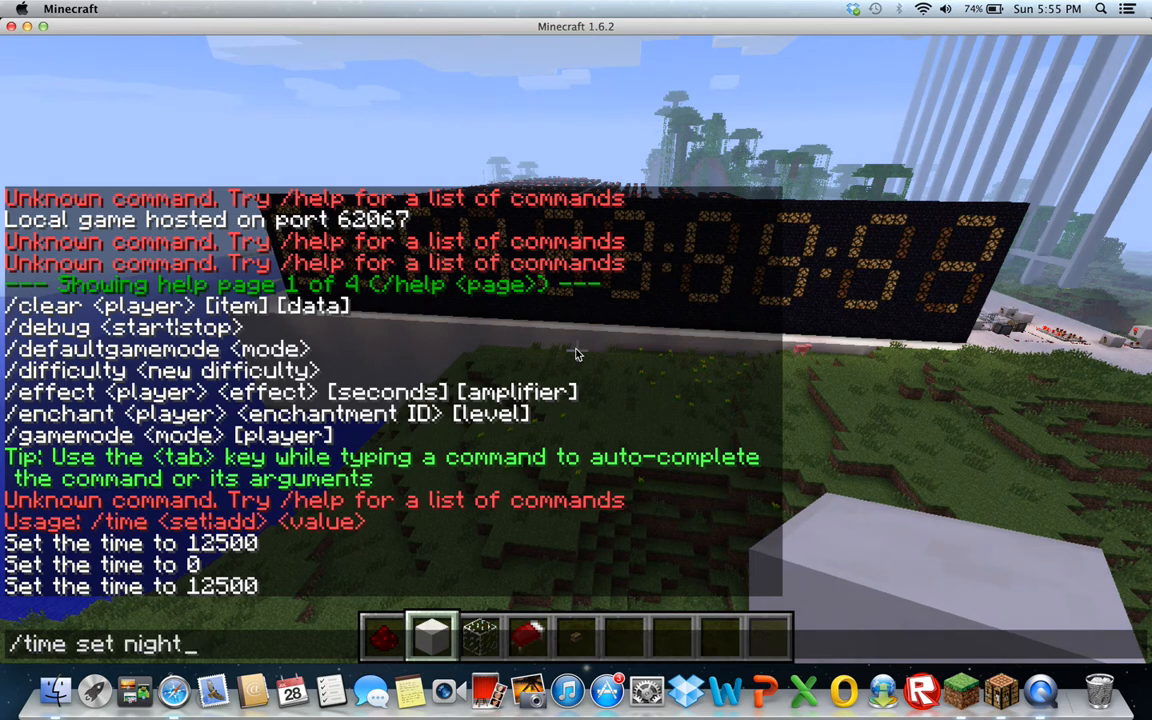
key(enter)
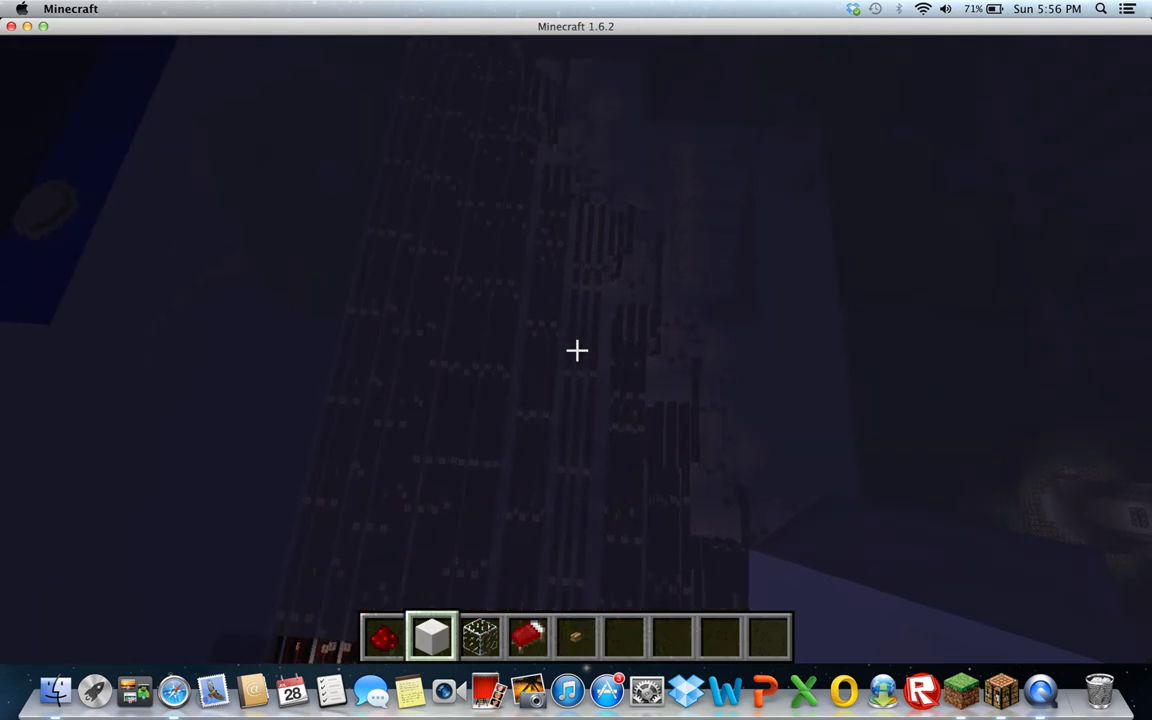
key(Escape)
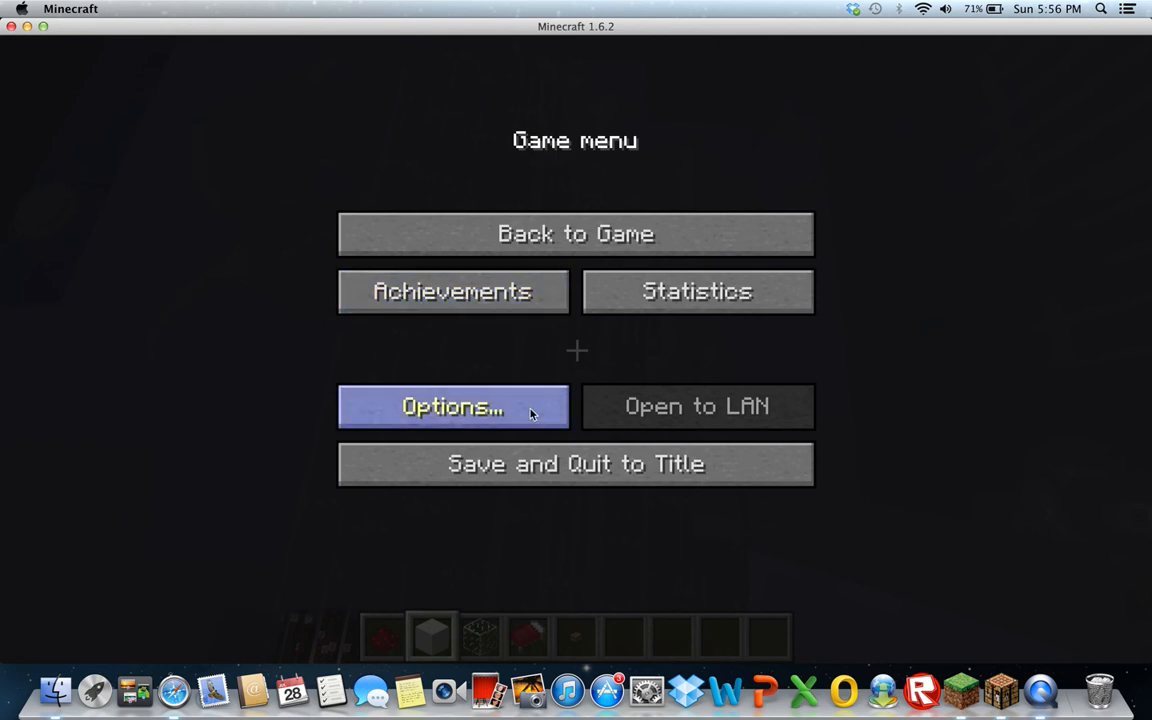
click(452, 406)
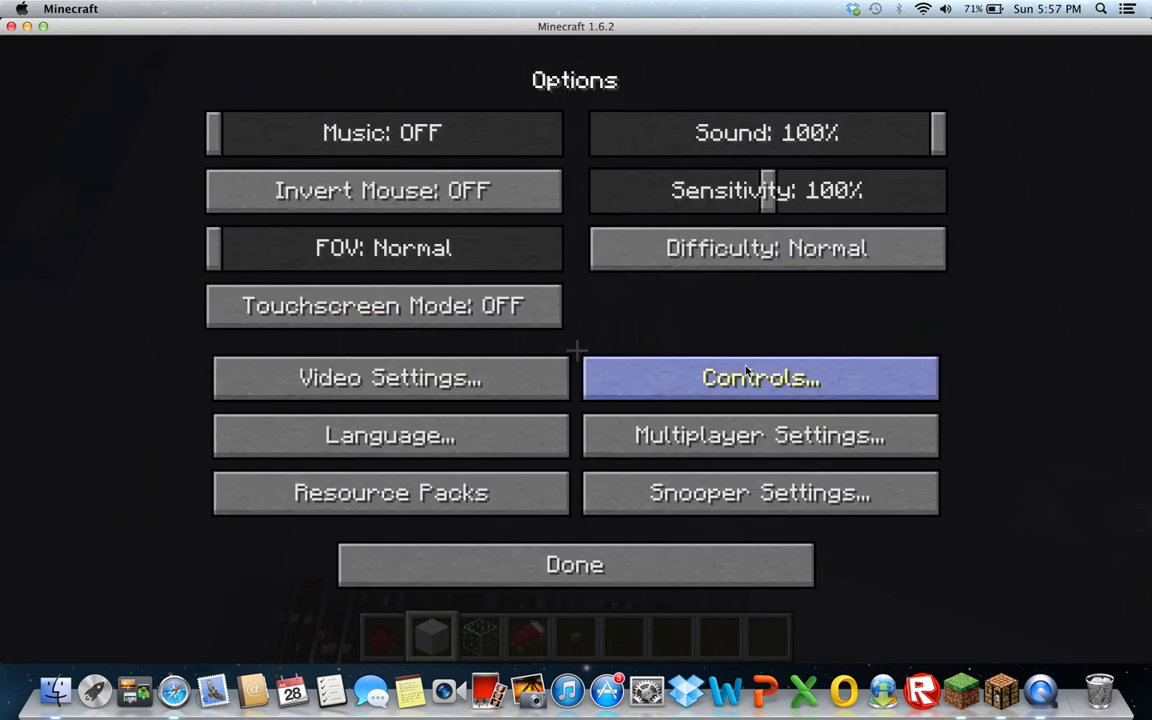
click(760, 377)
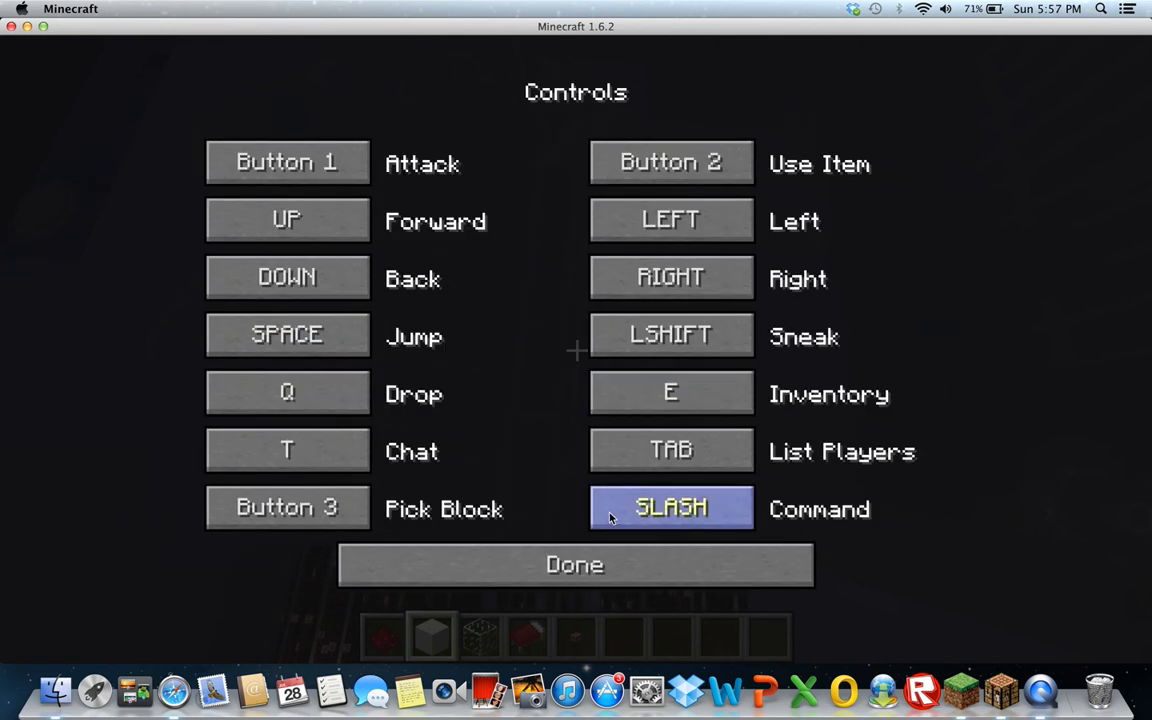
click(574, 564)
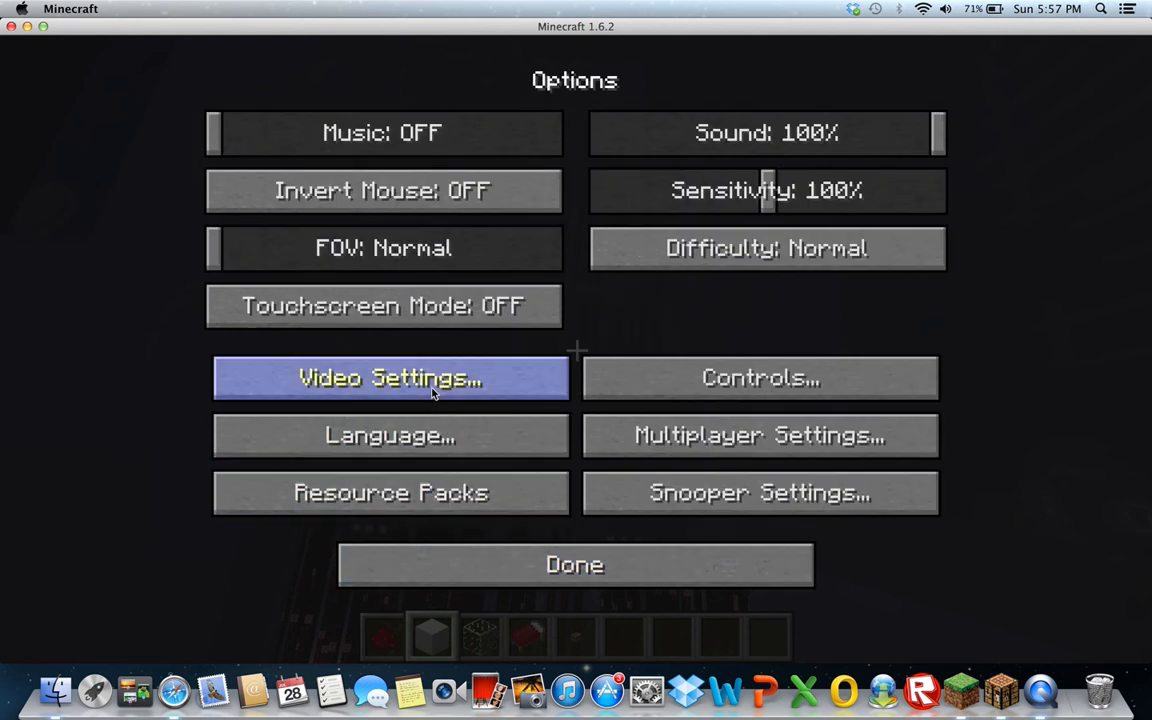
click(390, 377)
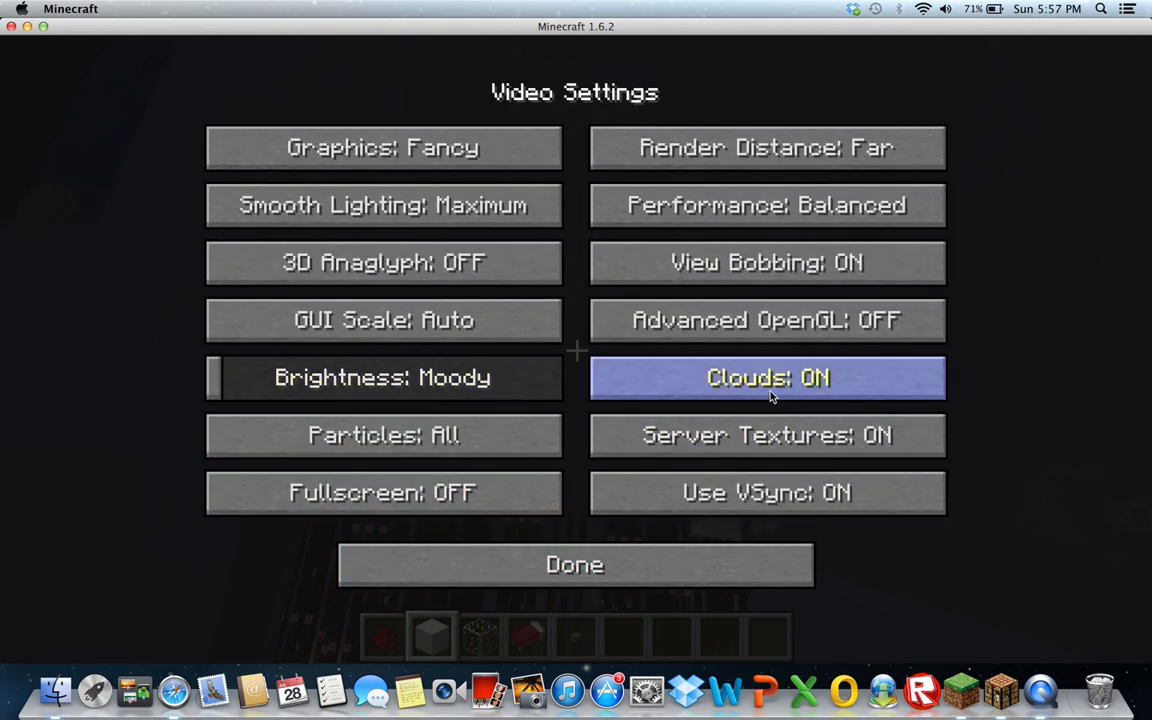
click(574, 564)
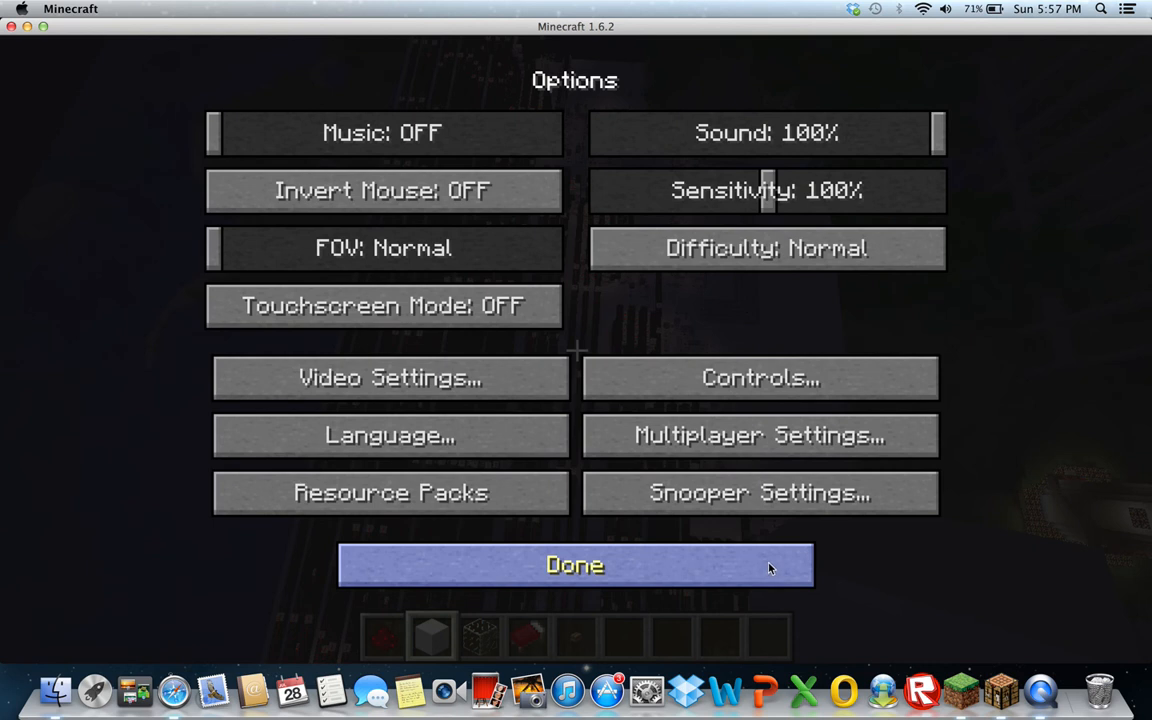
mouse_move(789, 569)
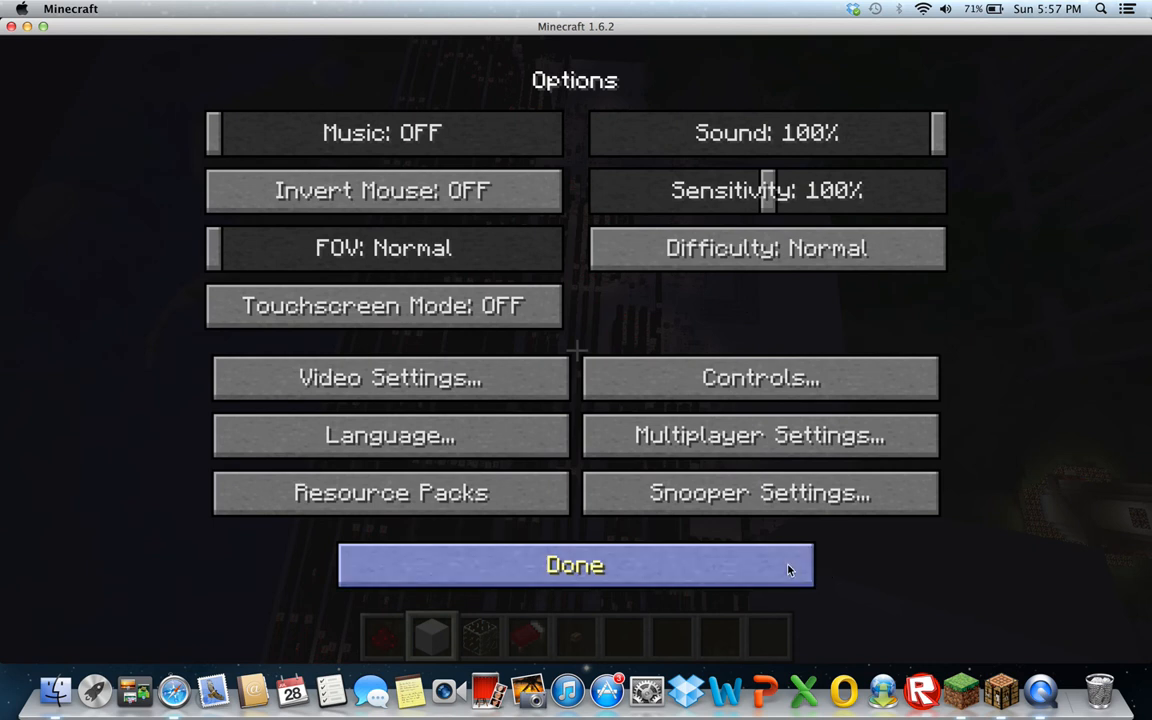
click(574, 565)
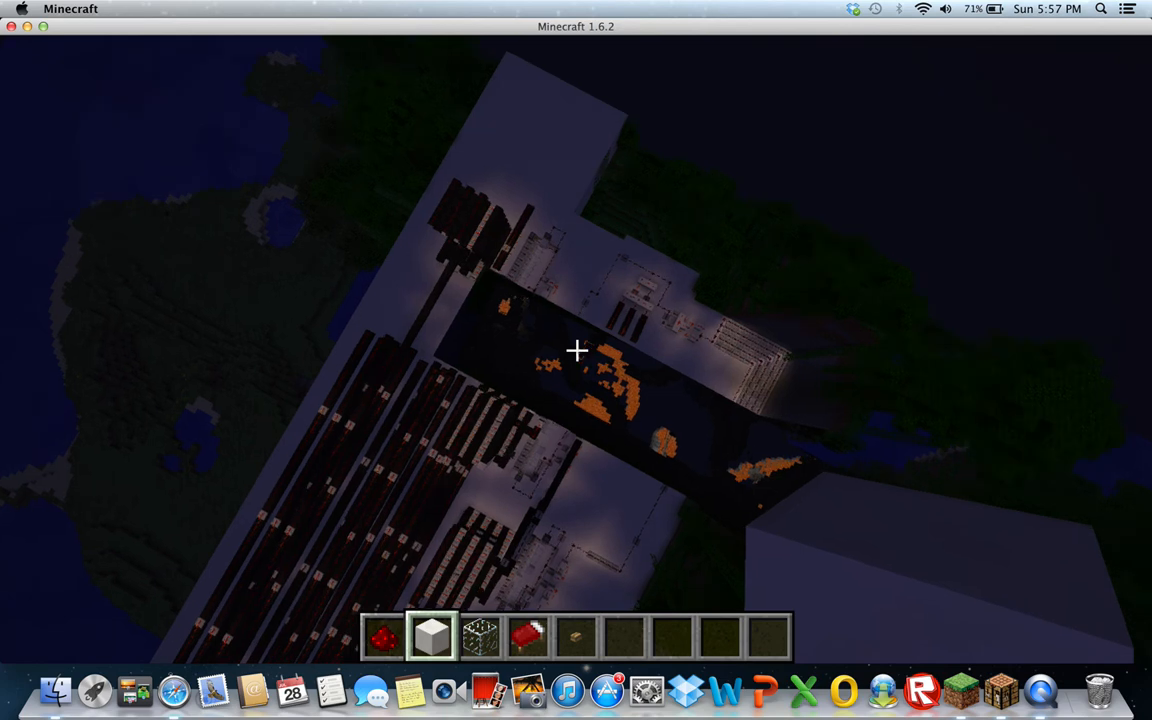
mouse_move(576, 350)
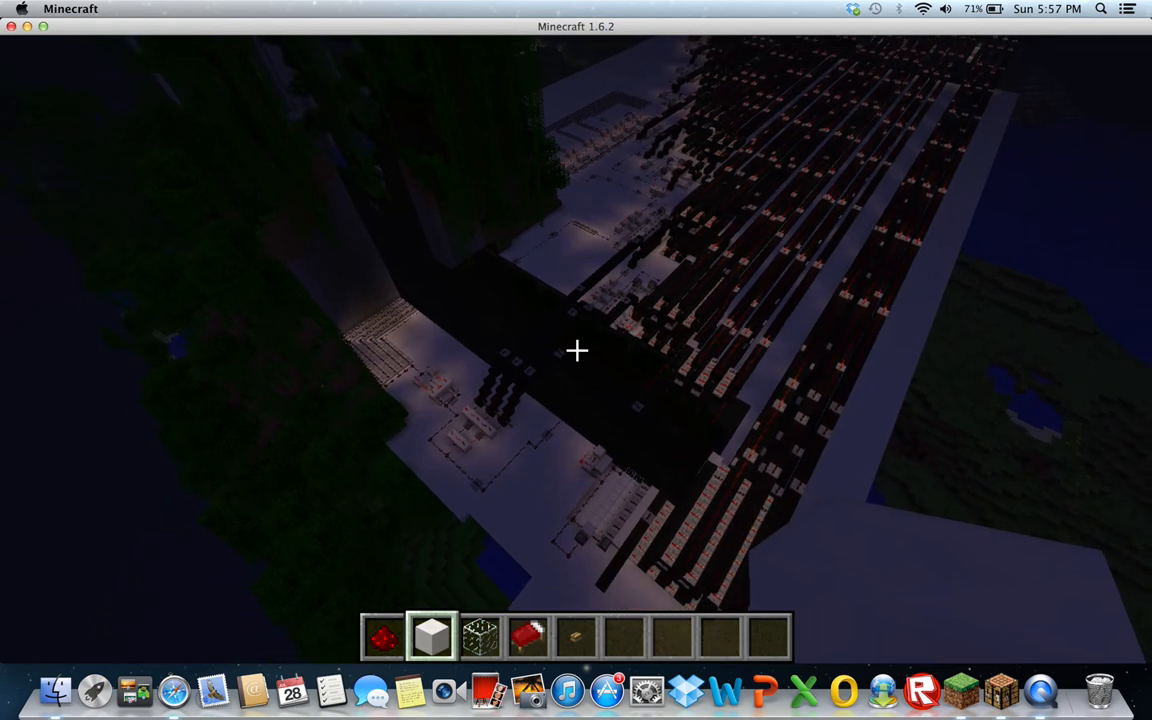
mouse_move(576, 350)
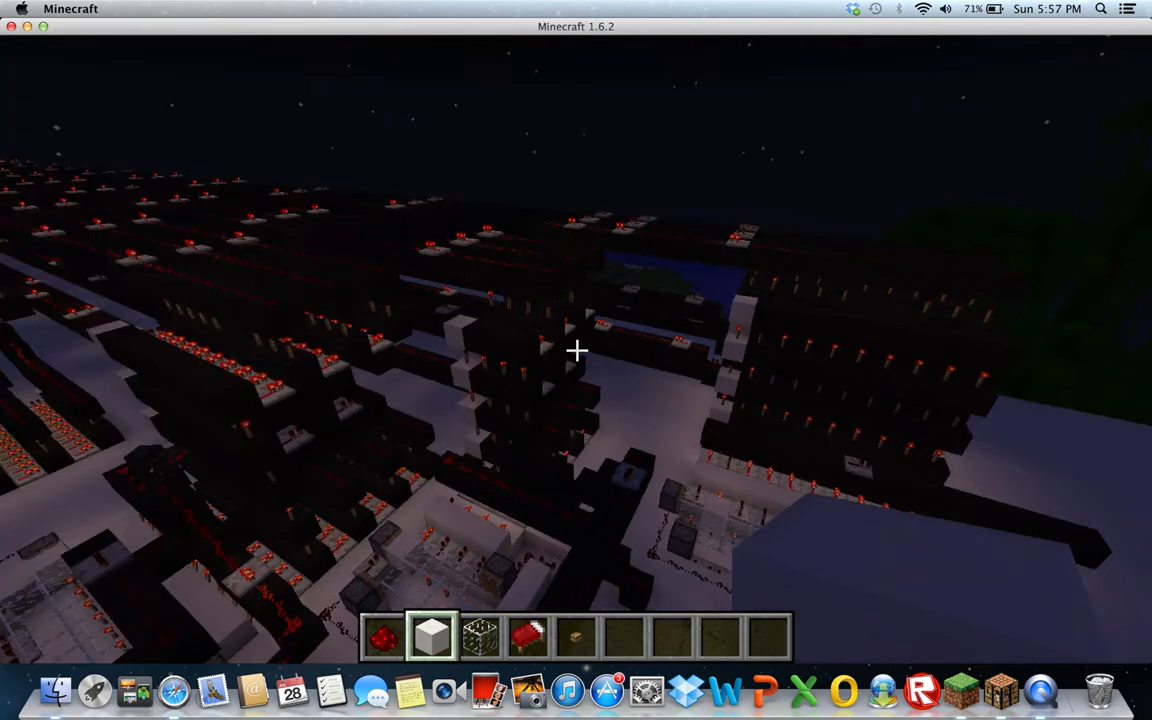
mouse_move(576, 350)
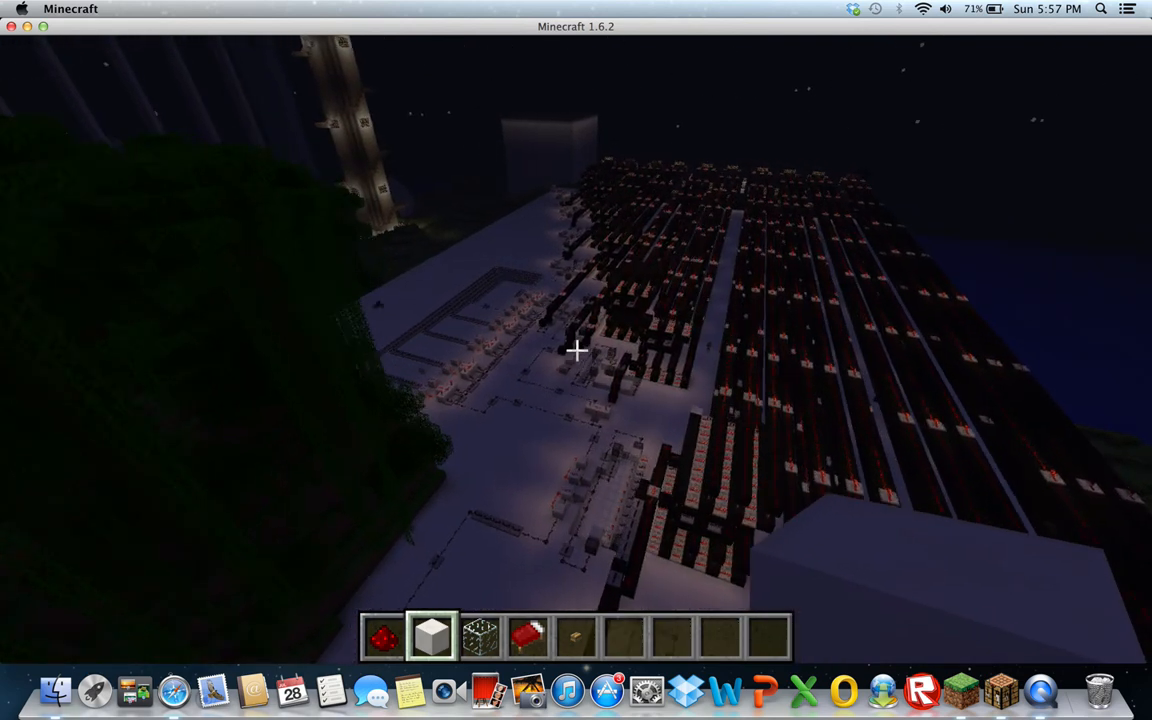
mouse_move(576, 350)
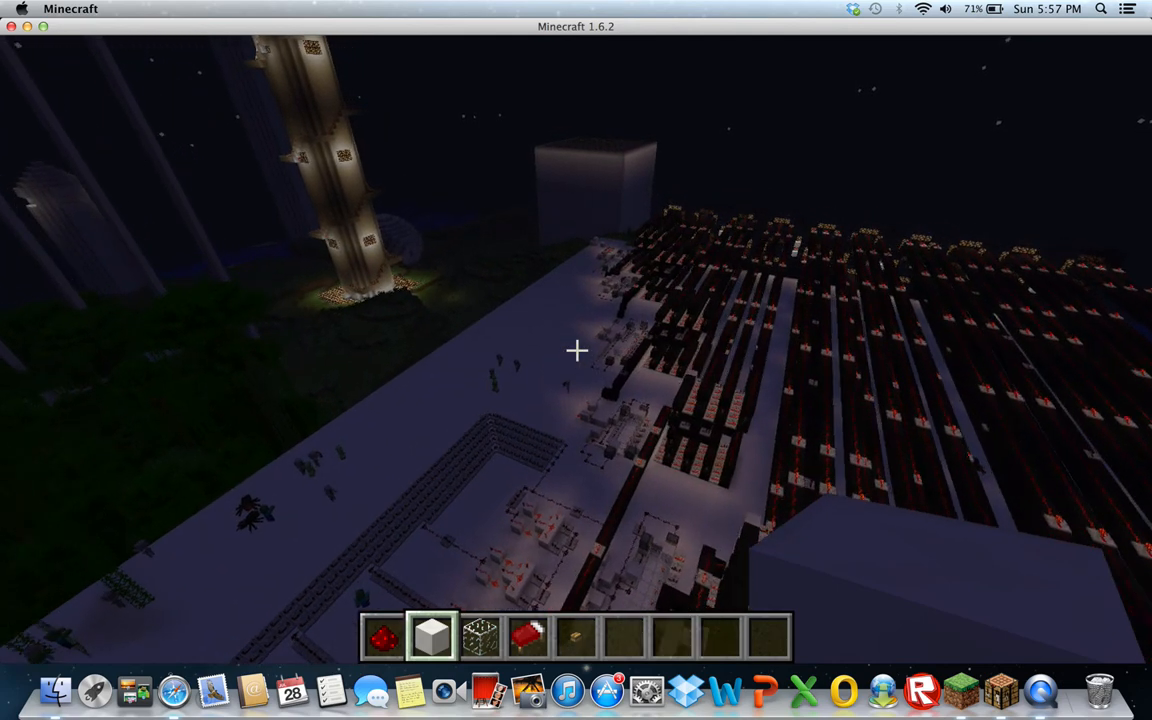
mouse_move(576, 350)
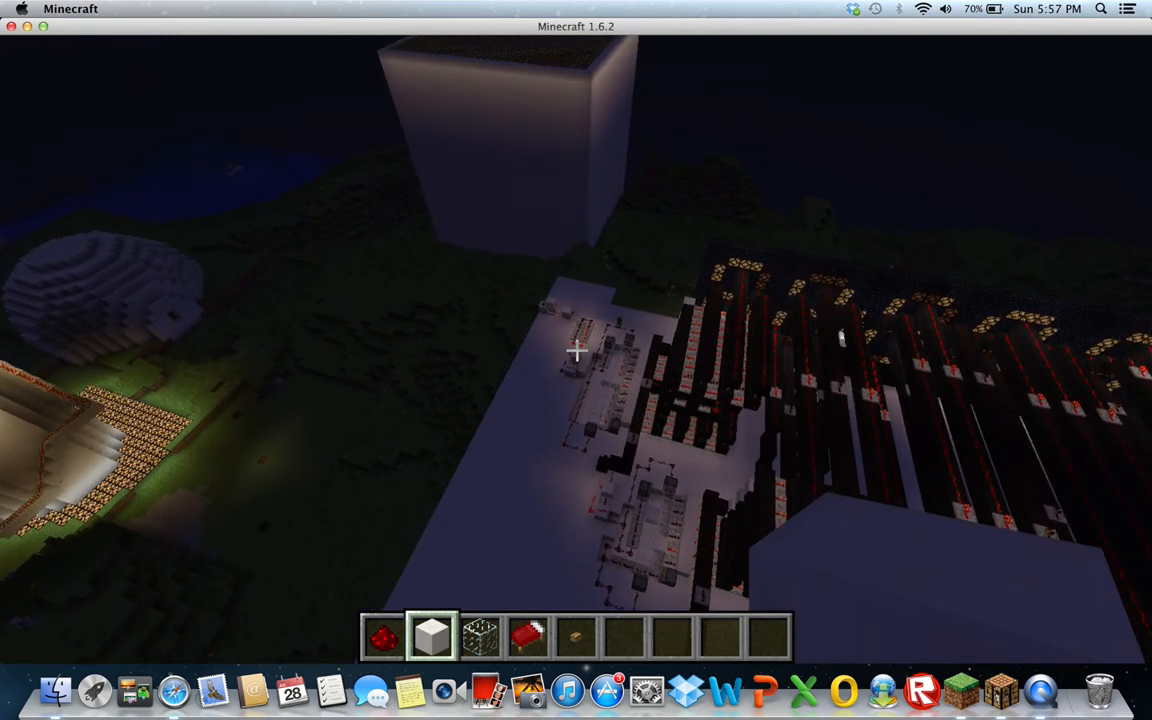
mouse_move(576, 350)
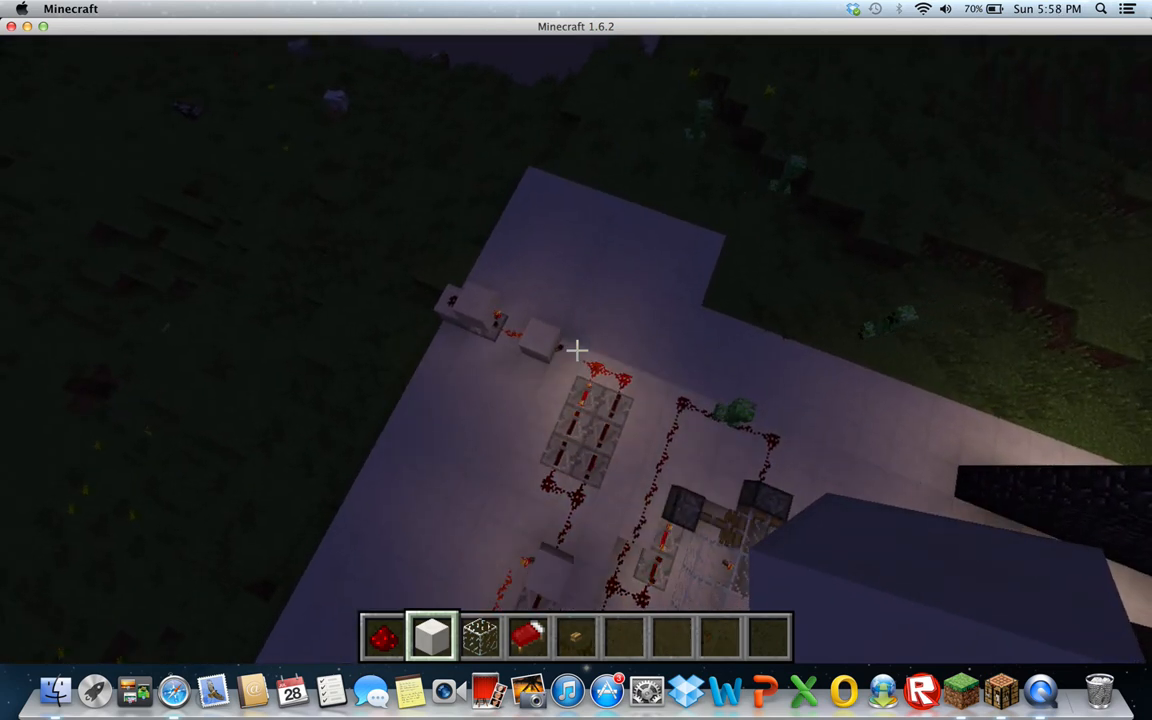
- Return the world to daylight with /time set 0
text(/time set)
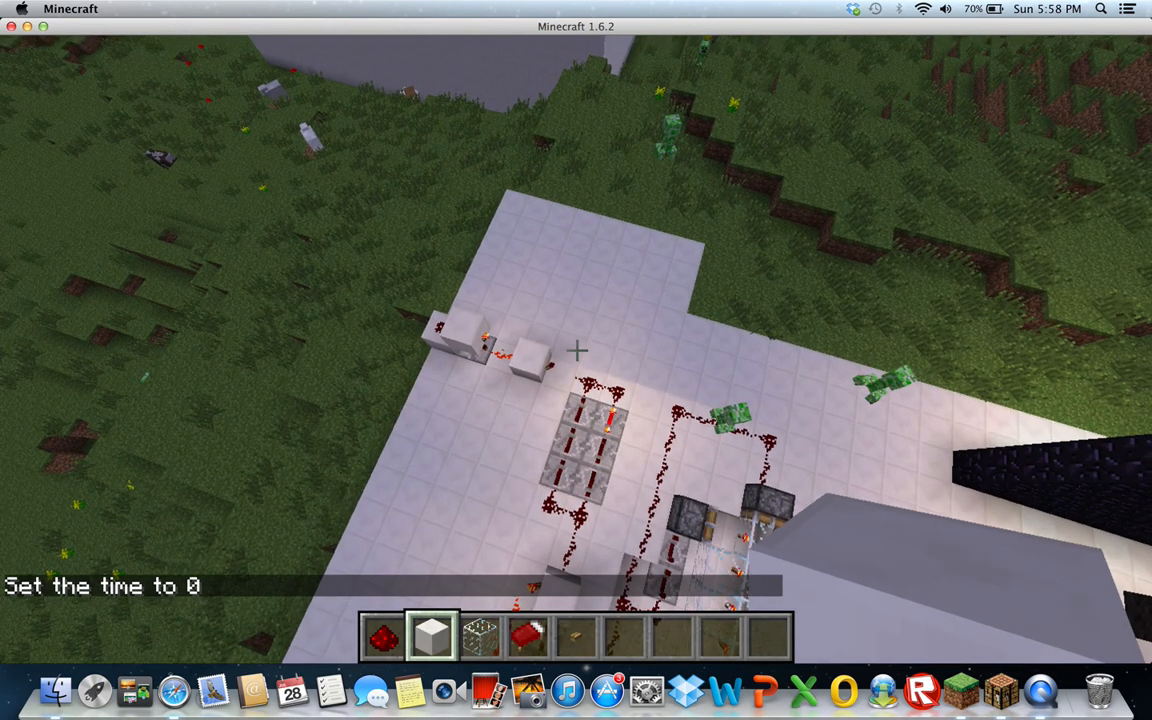
mouse_move(576, 360)
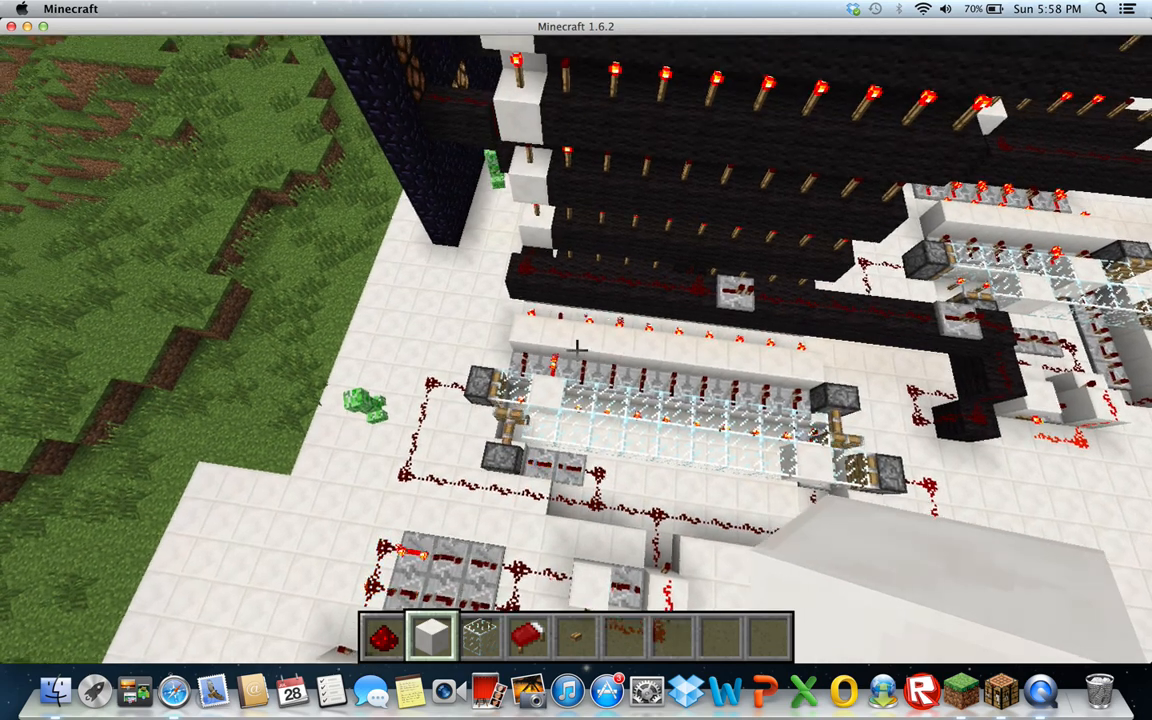
mouse_move(576, 360)
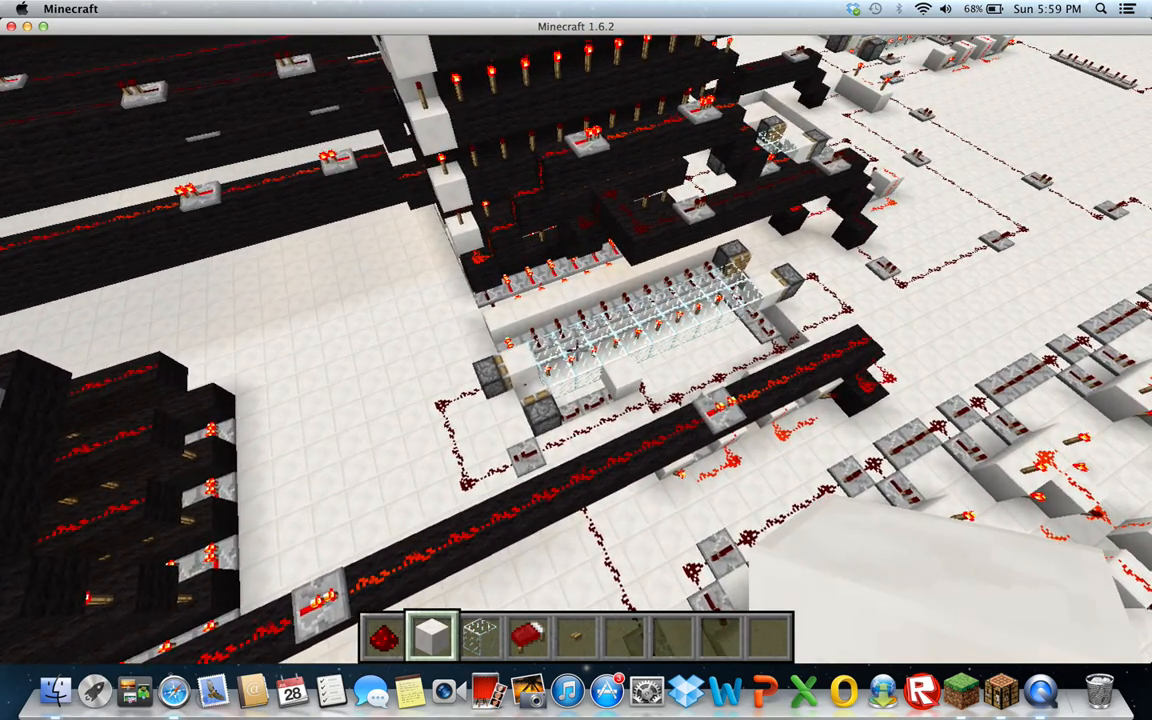
mouse_move(576, 350)
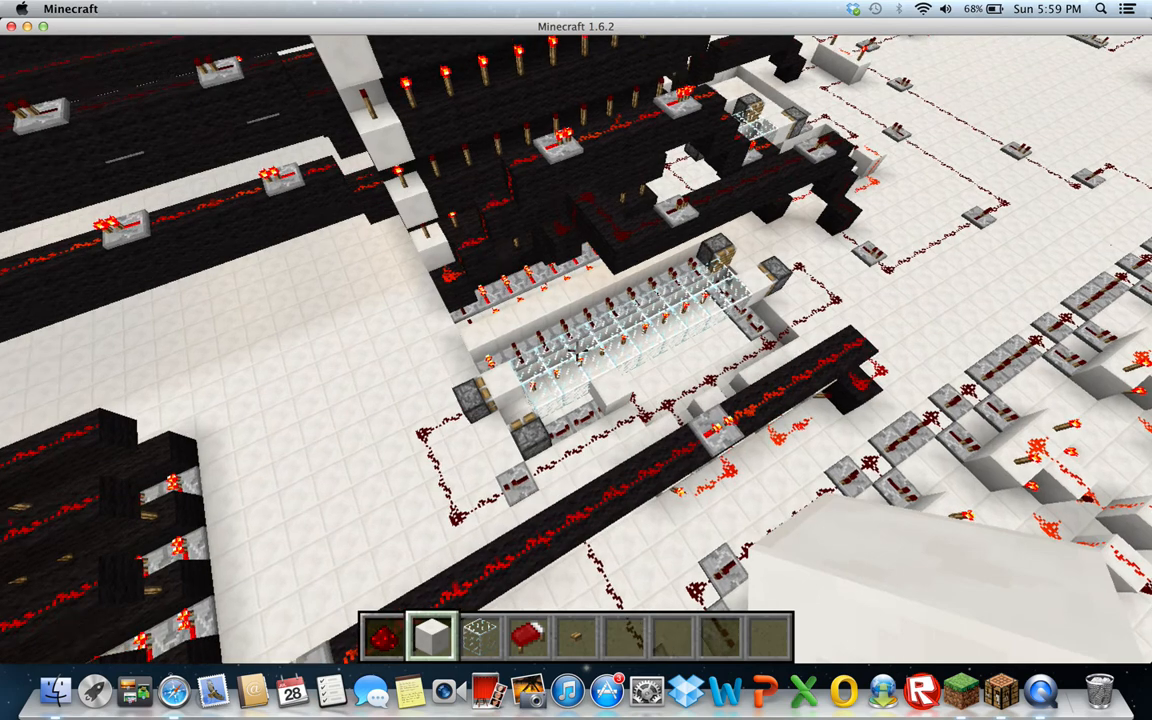
mouse_move(576, 360)
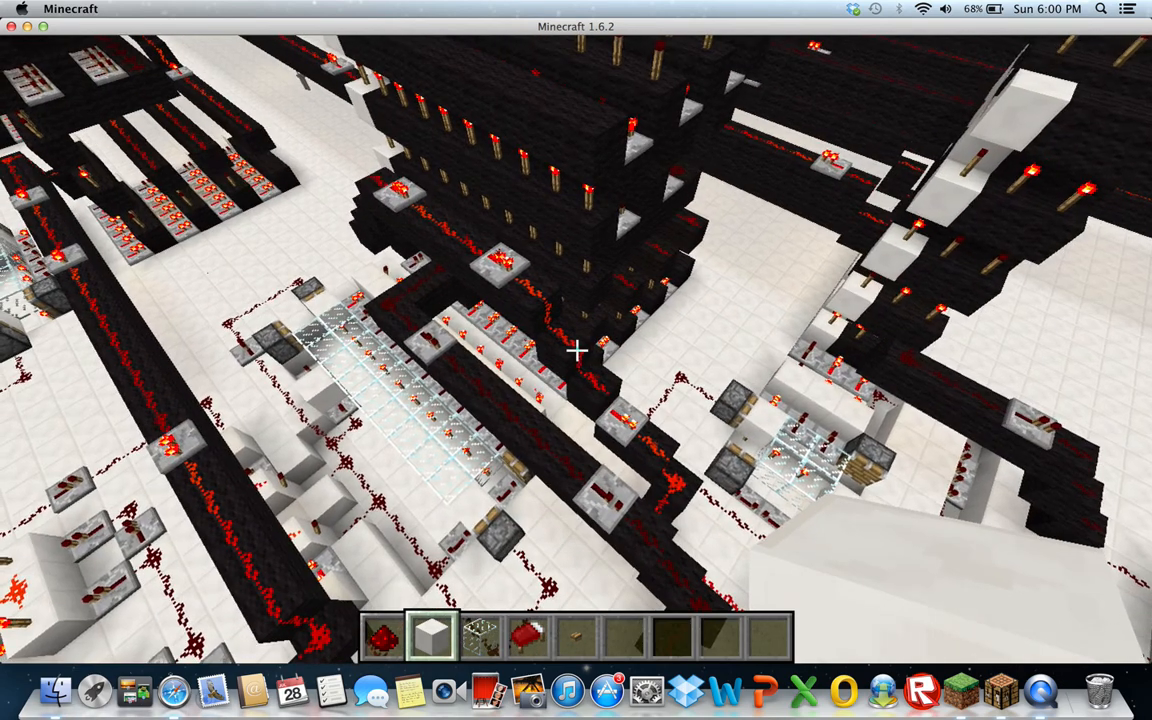
mouse_move(576, 350)
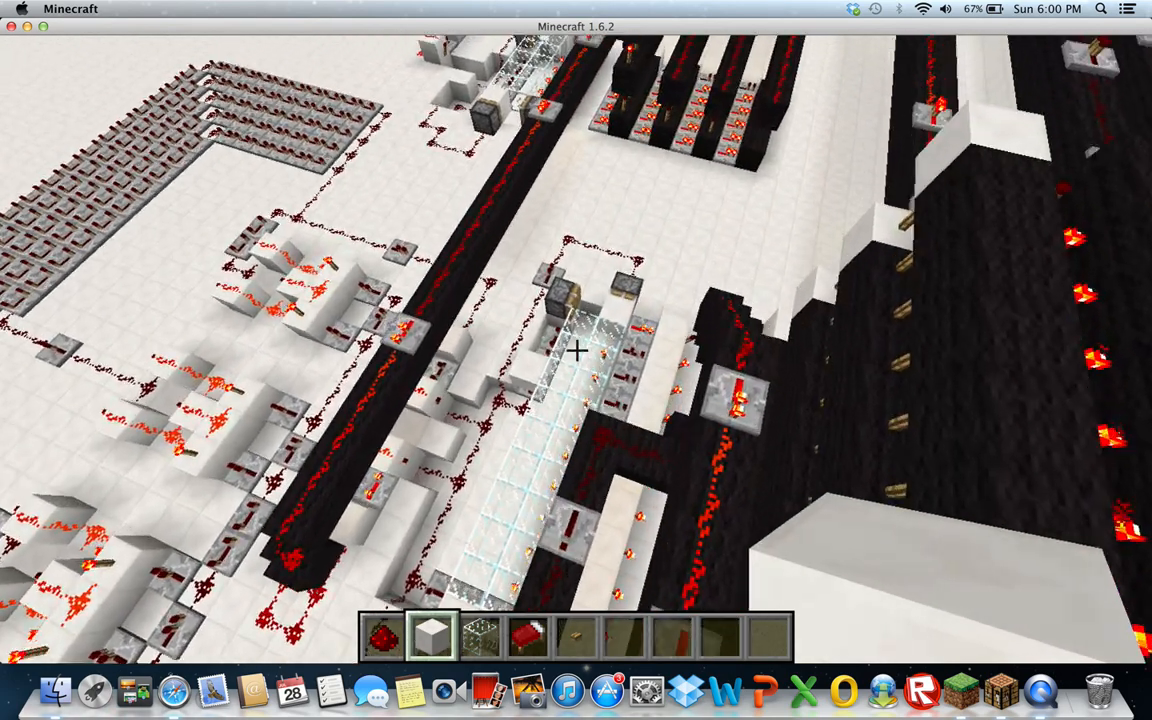
mouse_move(576, 350)
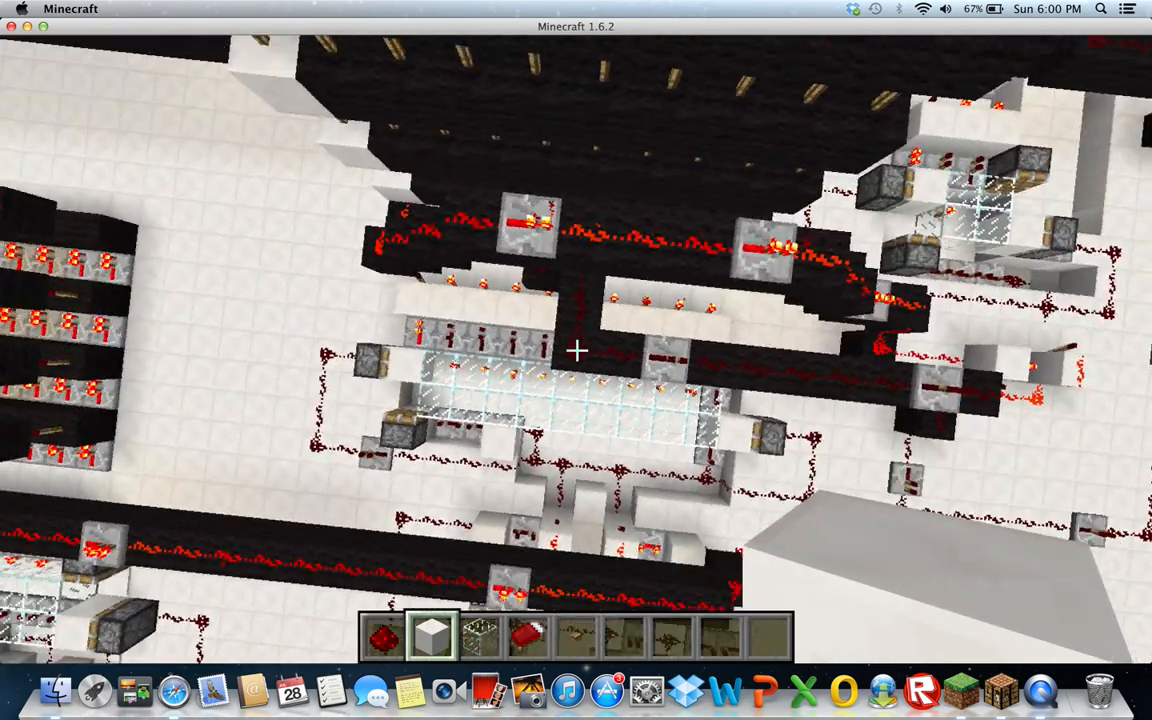
mouse_move(576, 350)
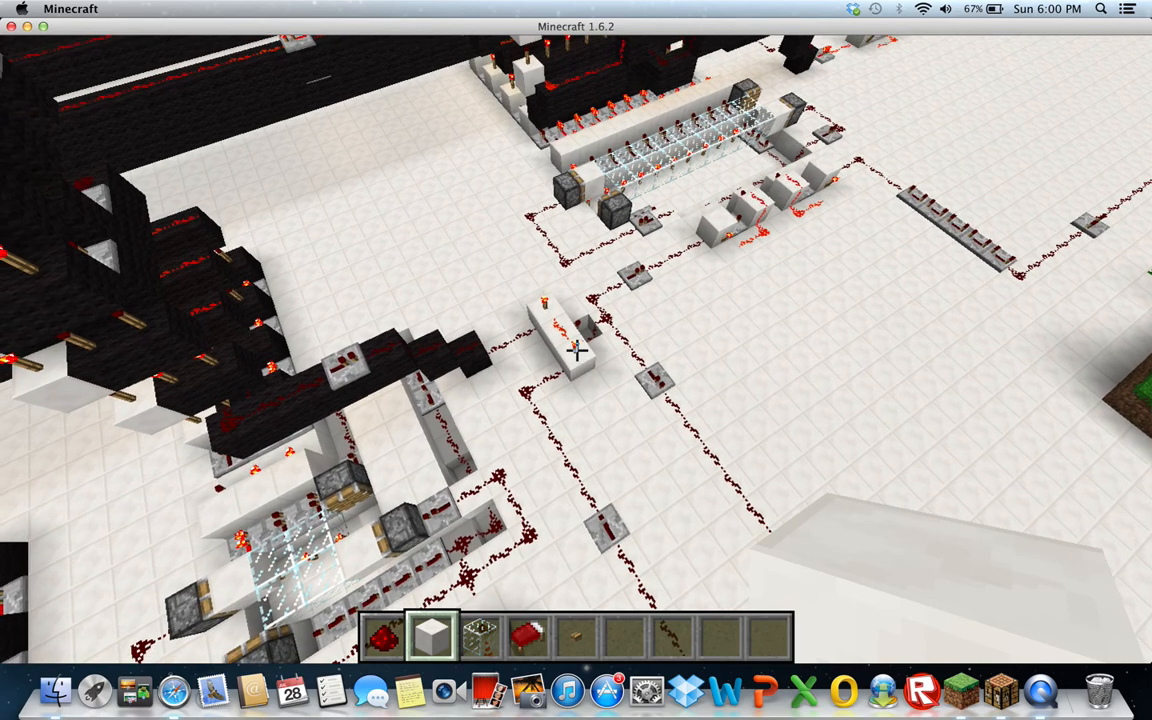
mouse_move(576, 350)
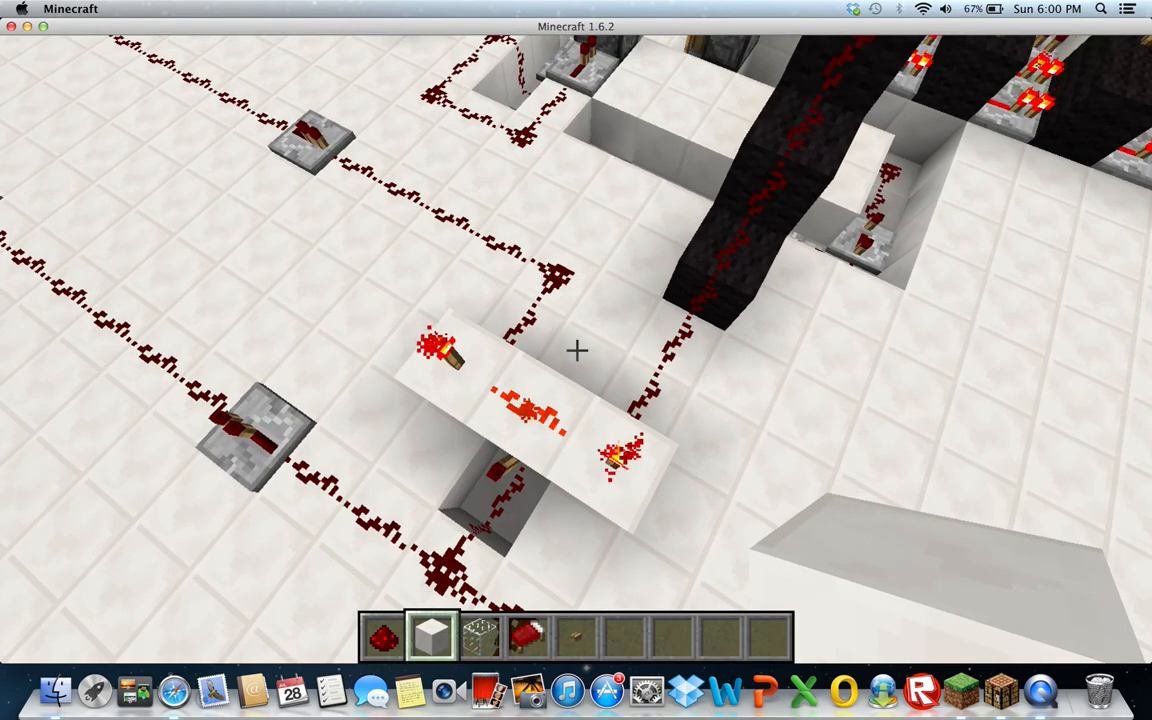
mouse_move(576, 360)
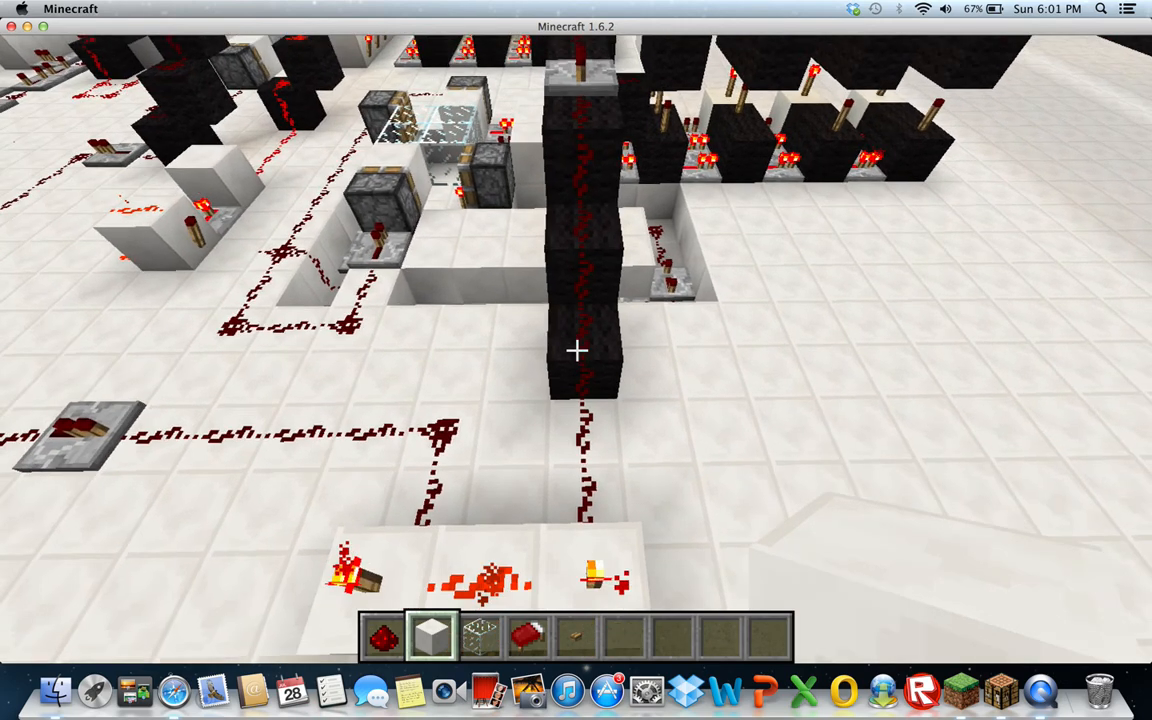
mouse_move(576, 350)
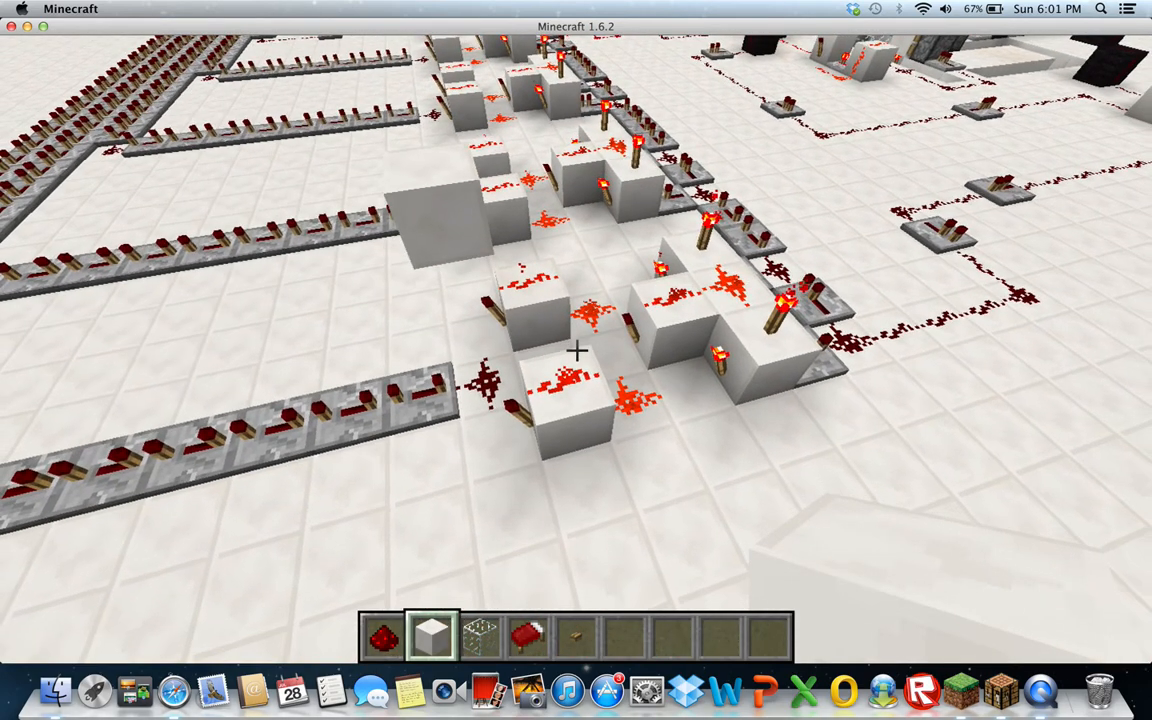
mouse_move(576, 350)
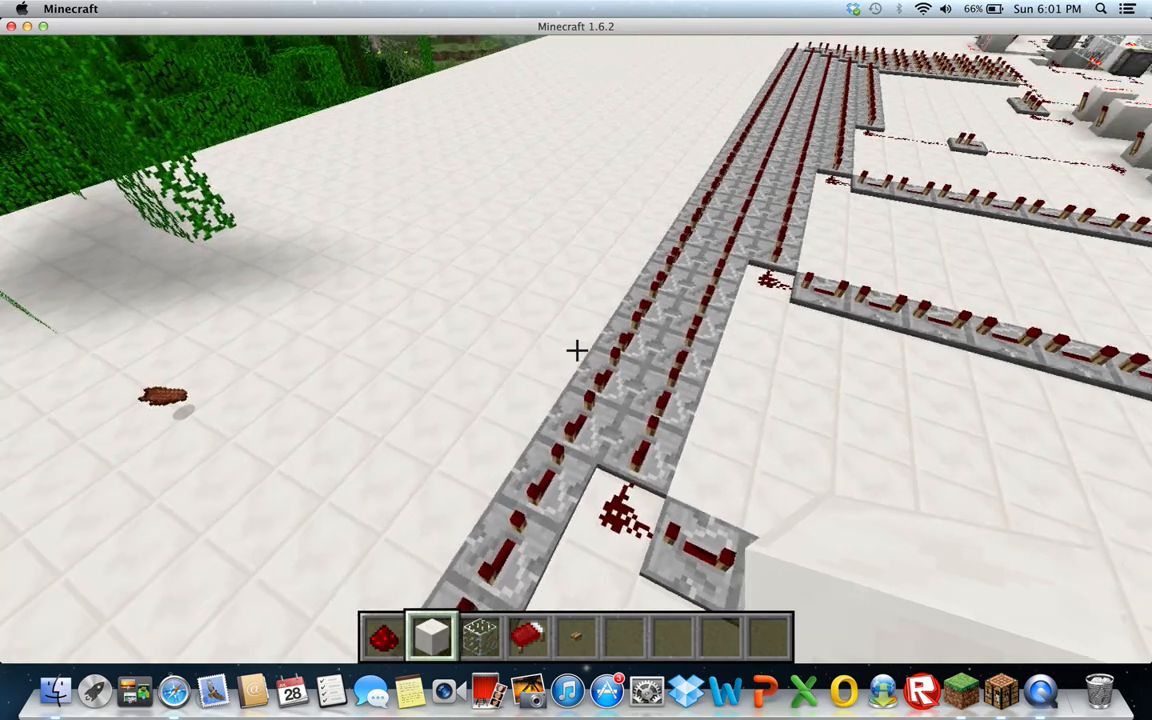
mouse_move(576, 350)
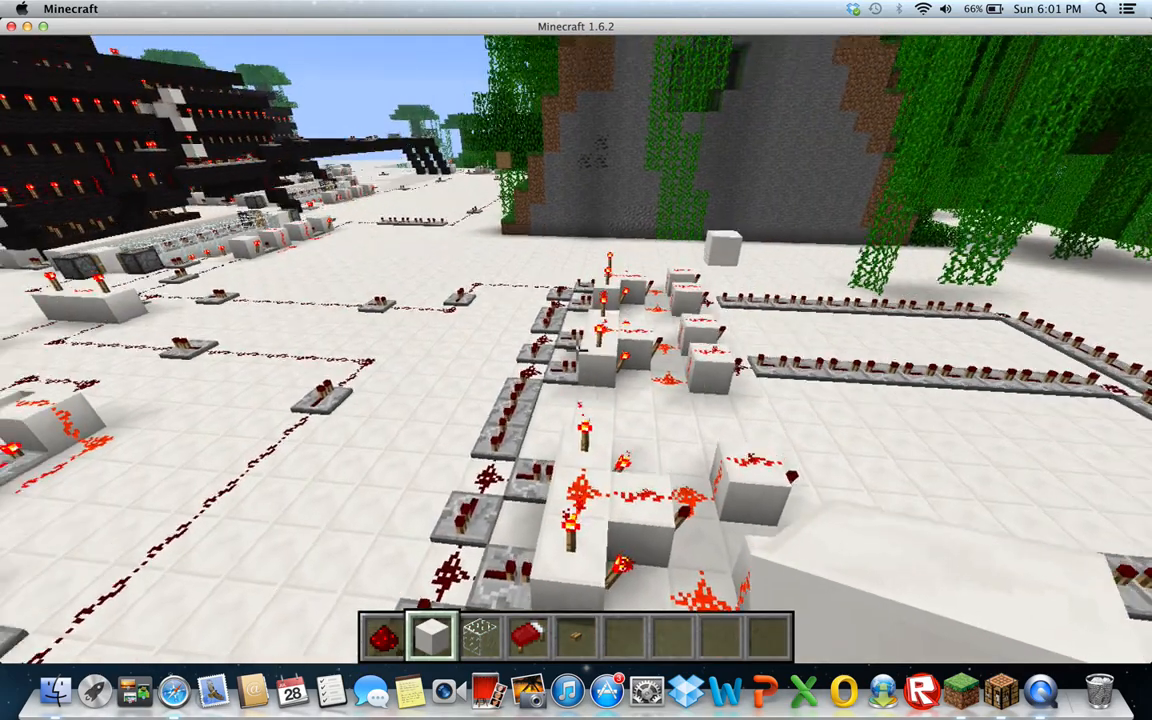
mouse_move(576, 360)
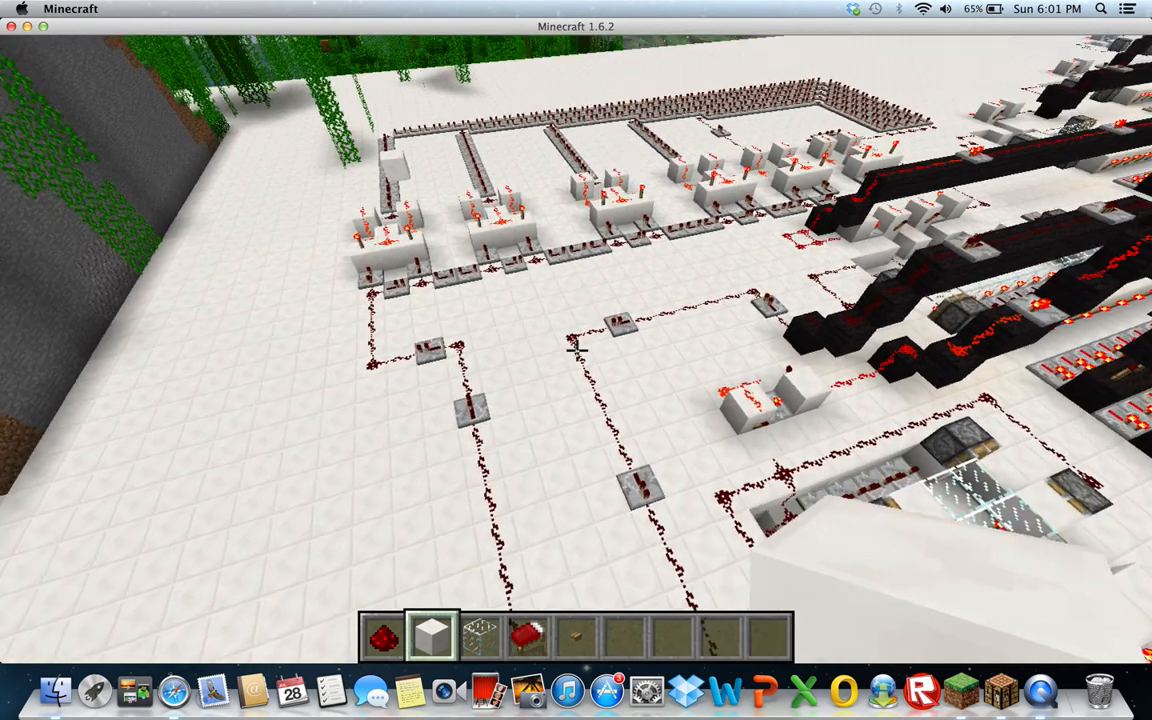
mouse_move(576, 360)
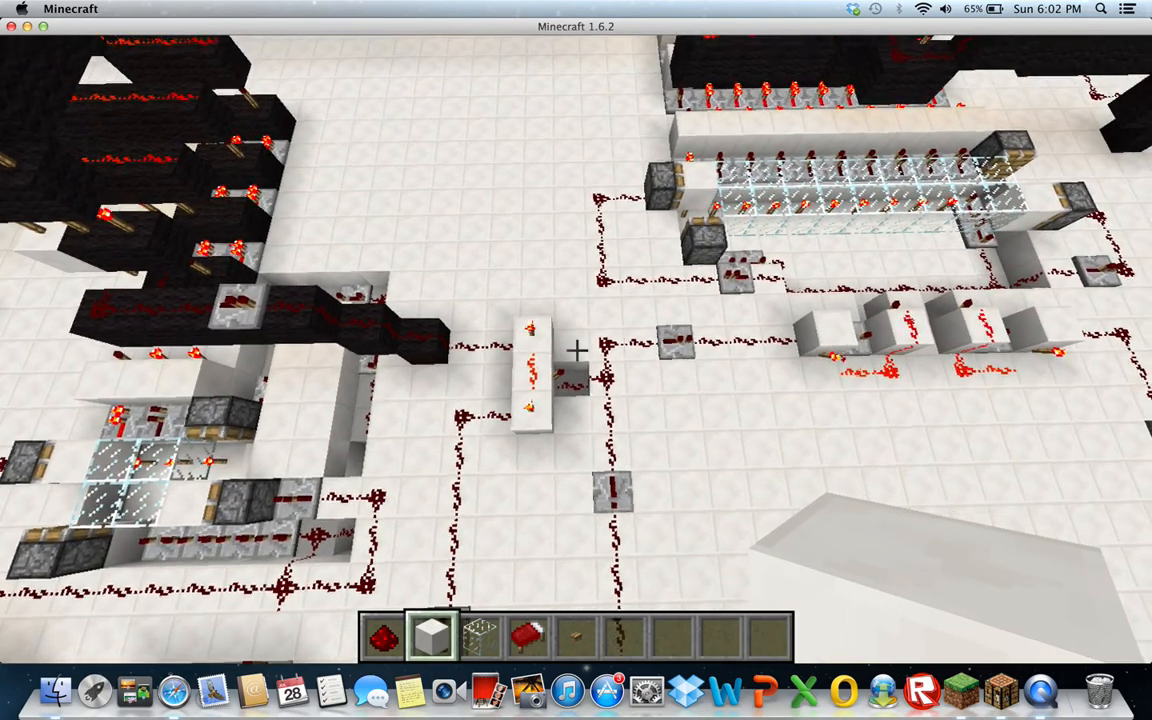
mouse_move(576, 360)
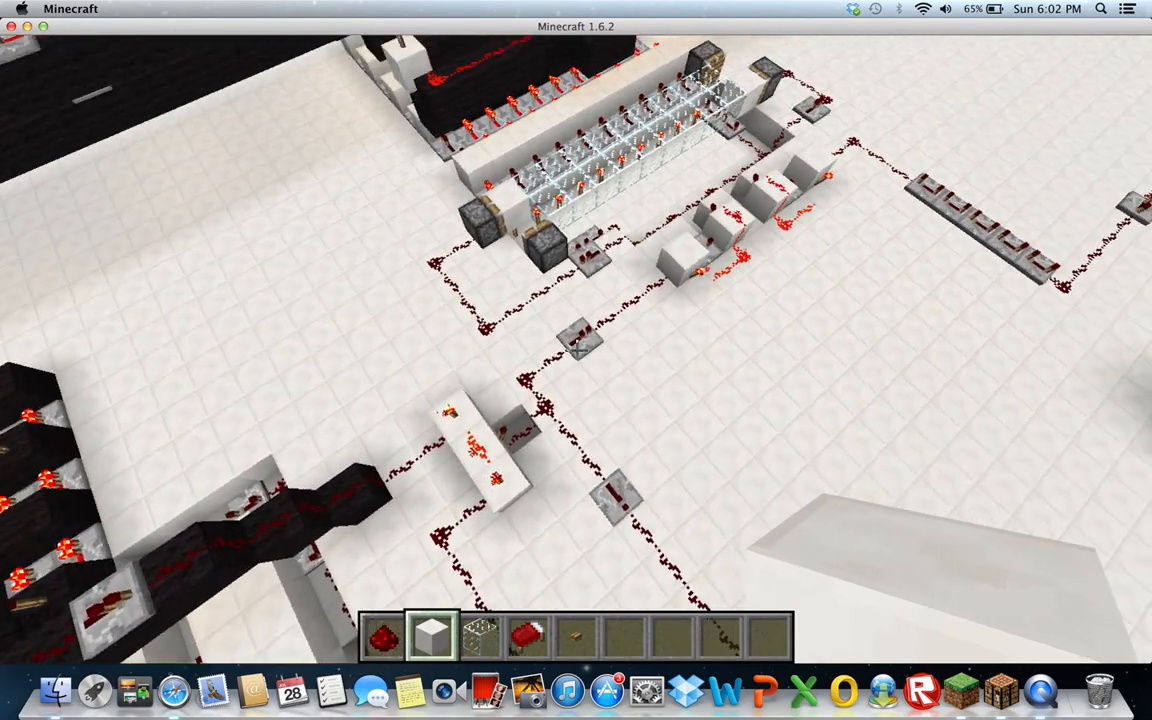
mouse_move(576, 350)
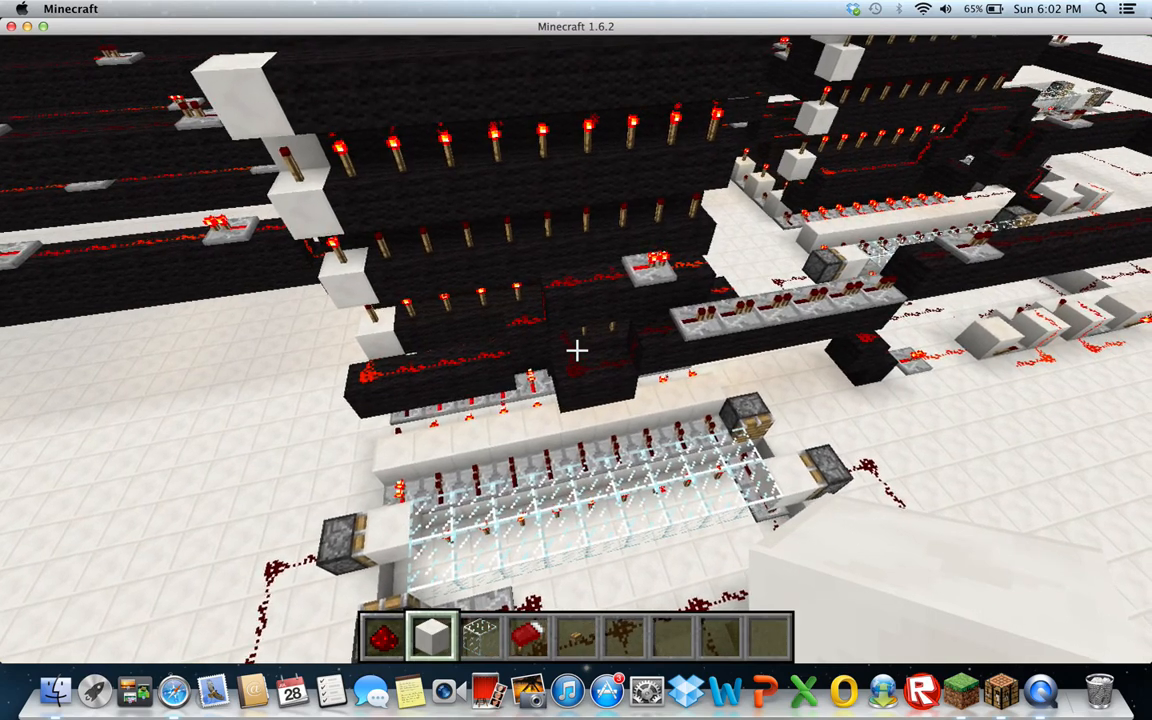
mouse_move(576, 350)
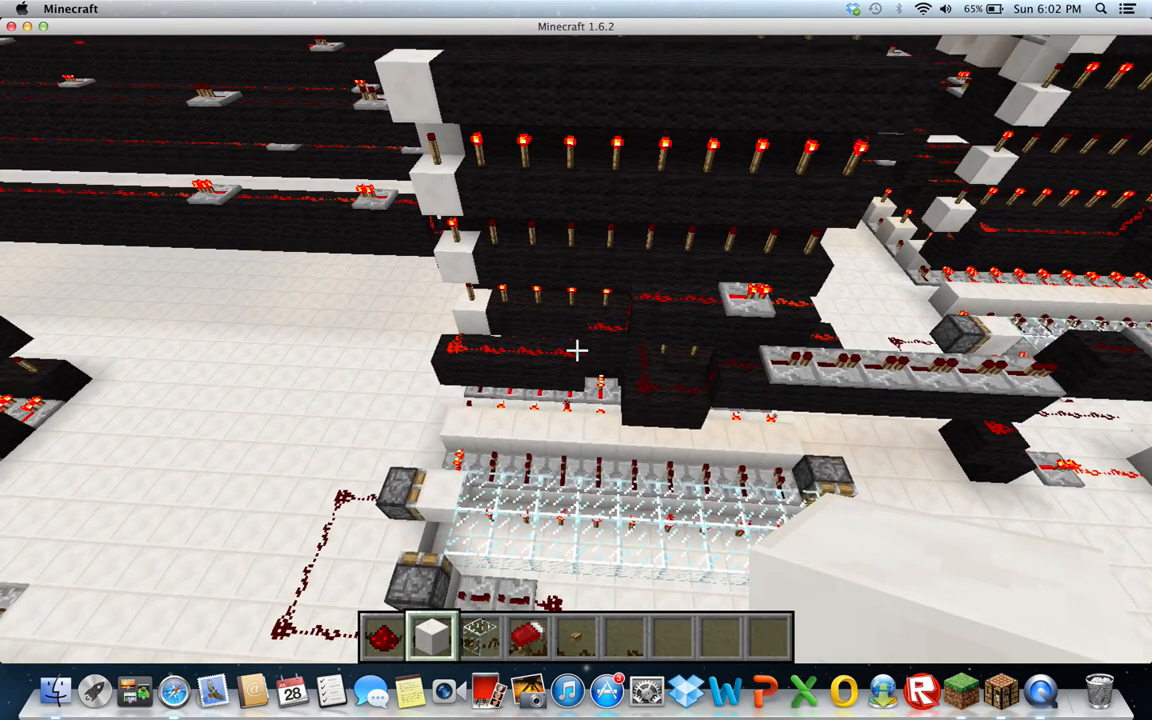
mouse_move(576, 350)
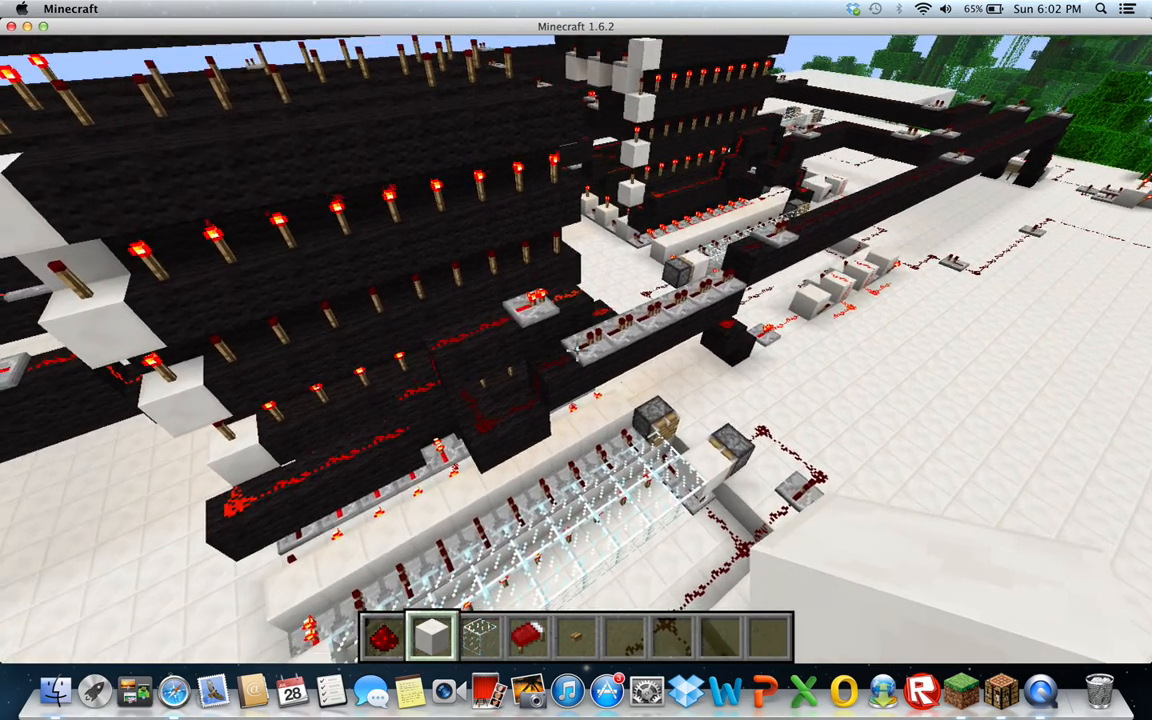
mouse_move(576, 350)
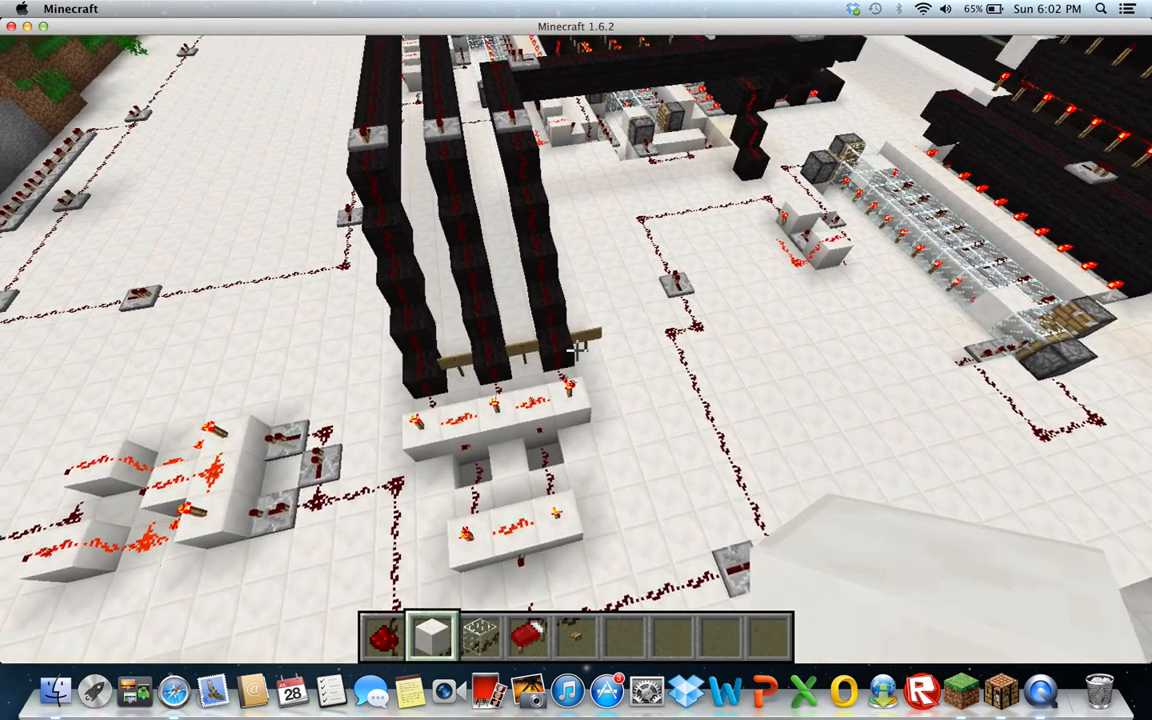
mouse_move(576, 350)
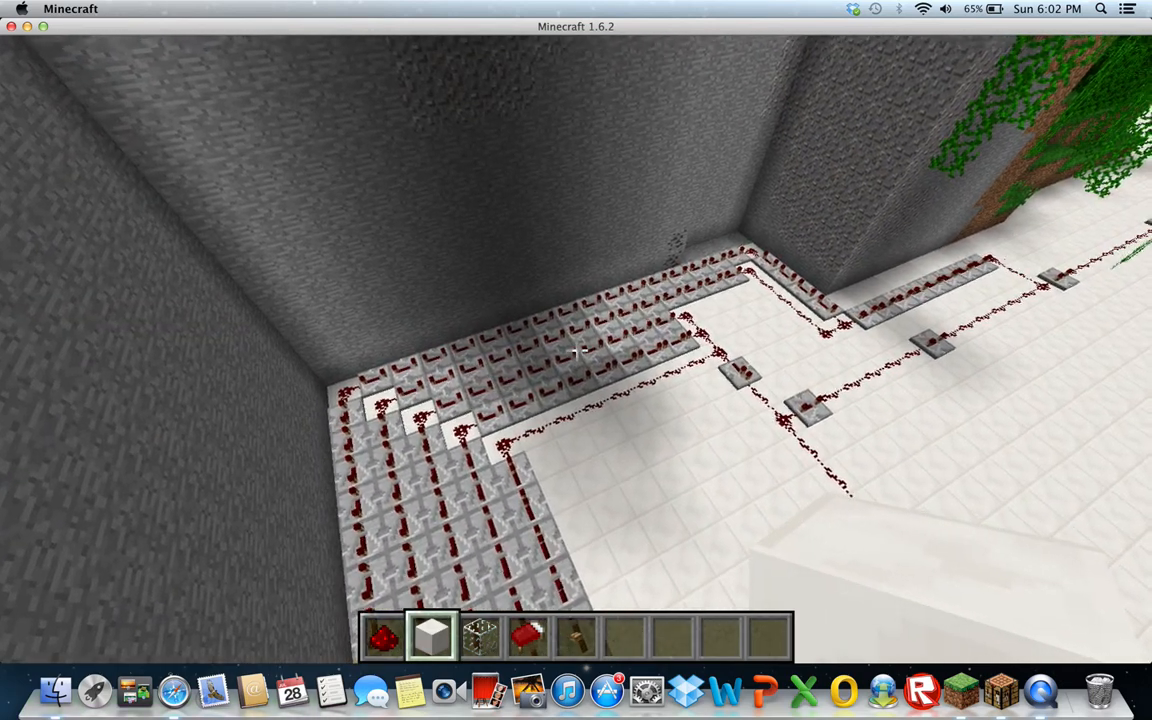
mouse_move(576, 360)
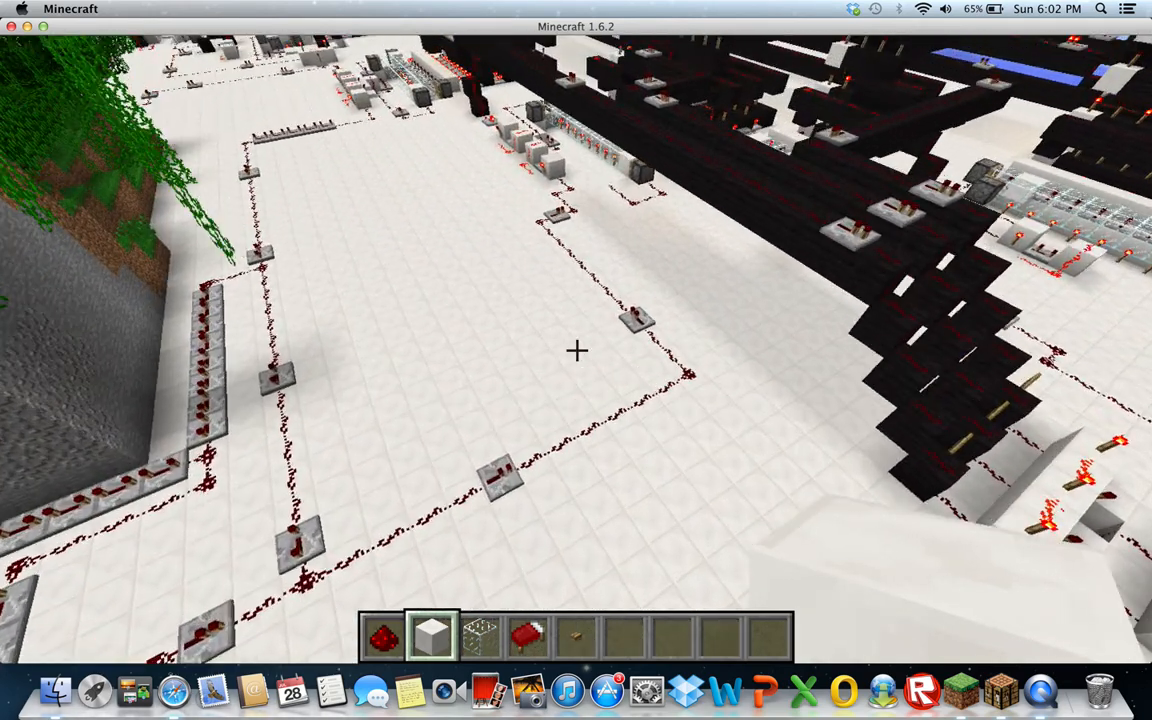
mouse_move(576, 350)
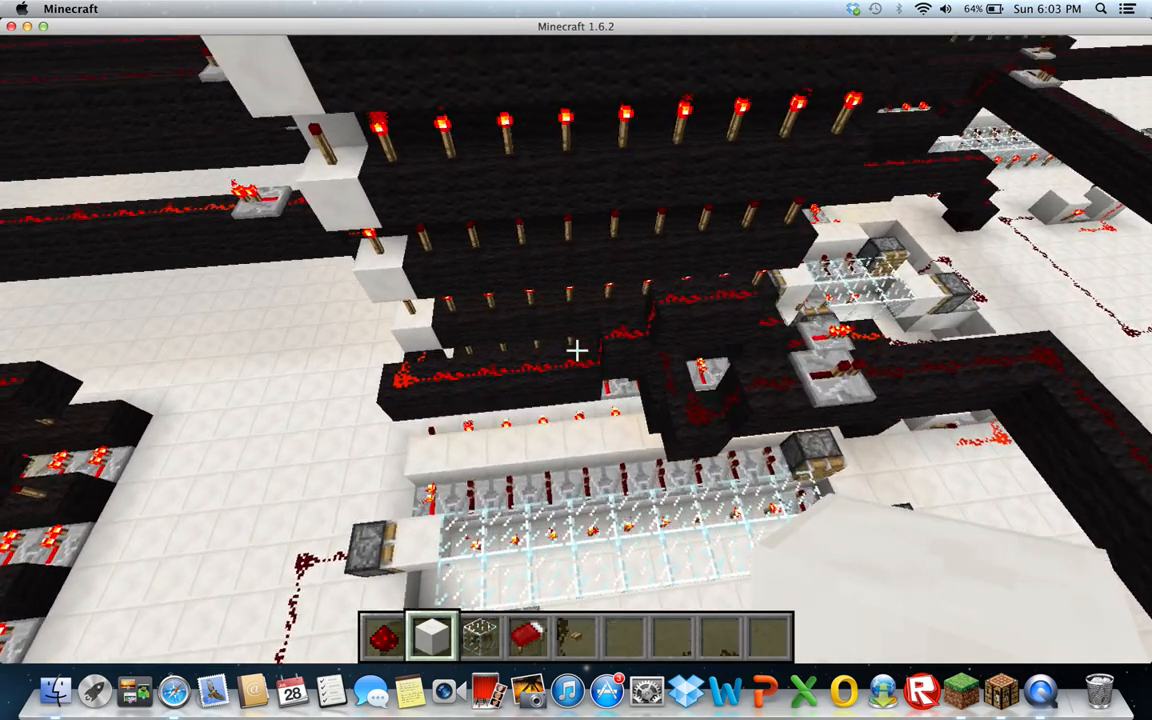
mouse_move(576, 350)
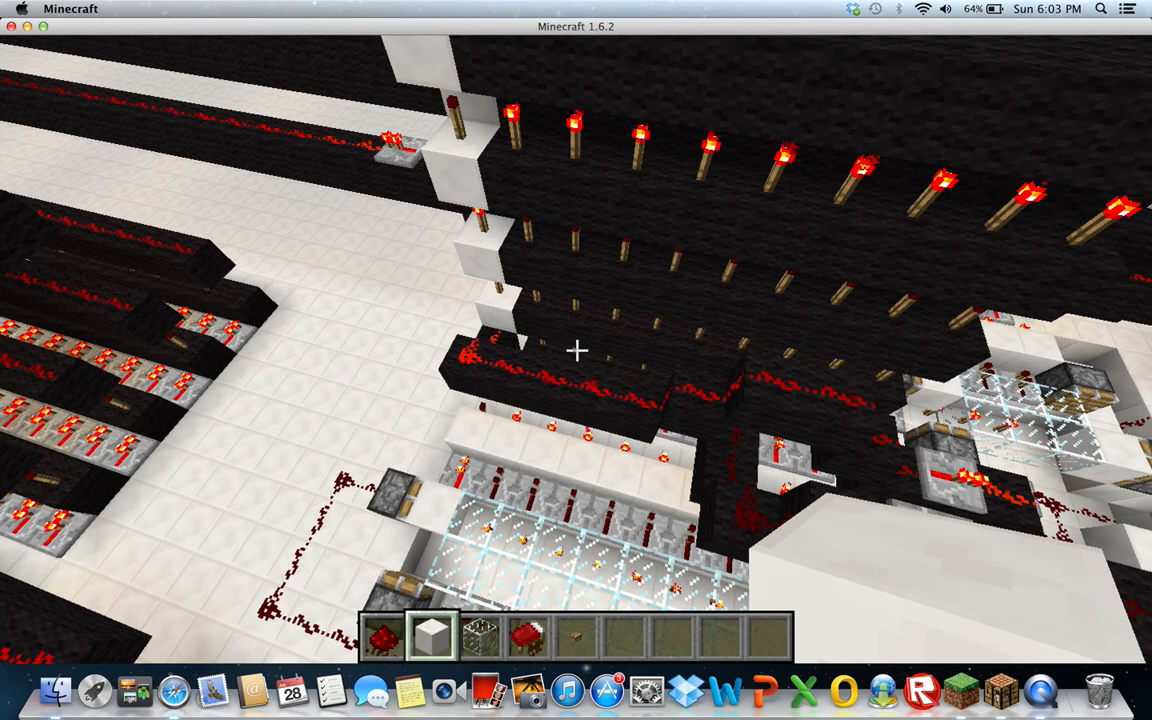
mouse_move(576, 350)
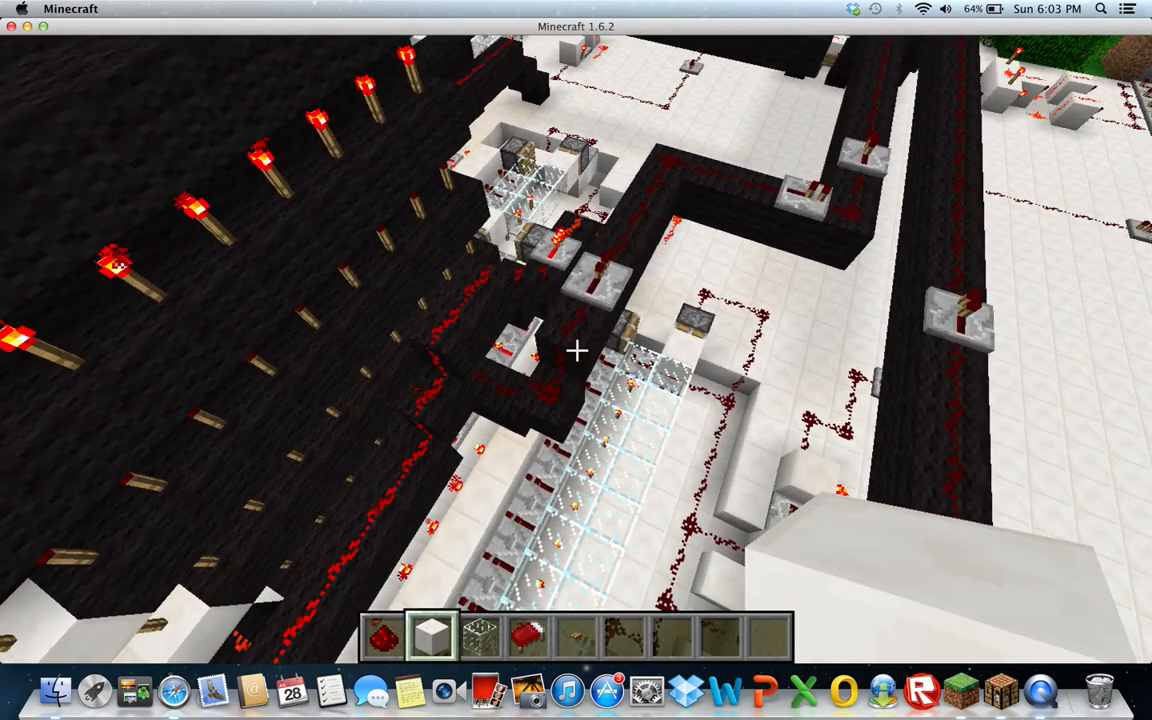
mouse_move(576, 360)
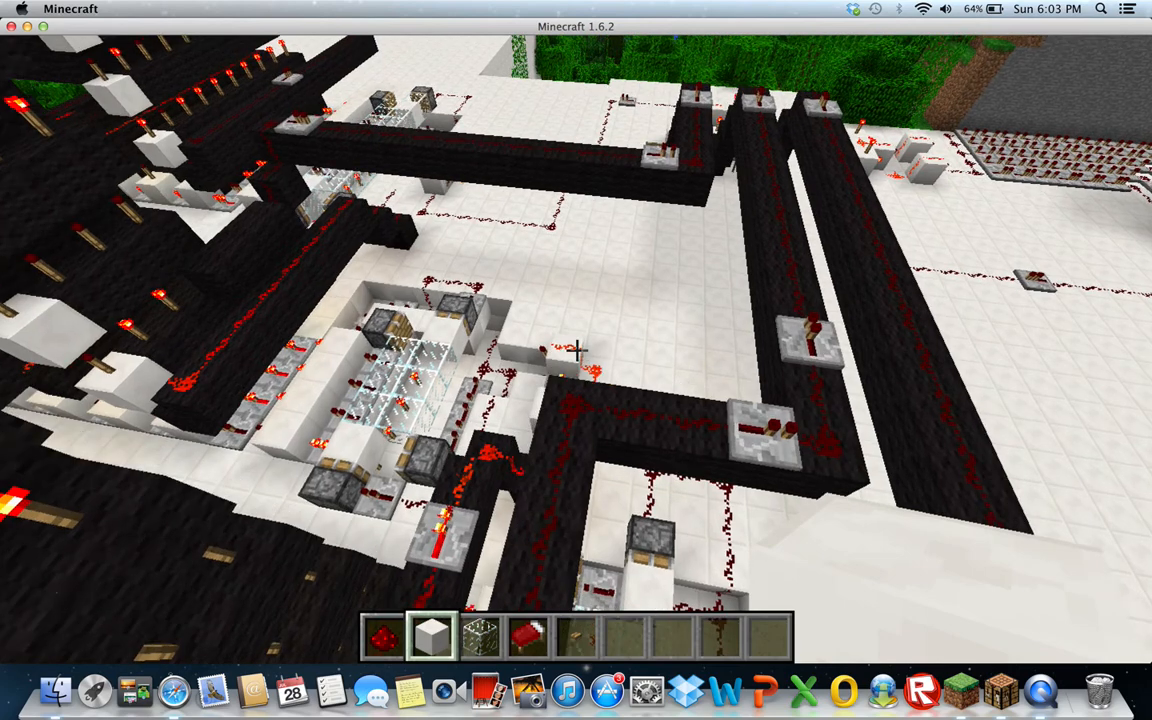
mouse_move(576, 351)
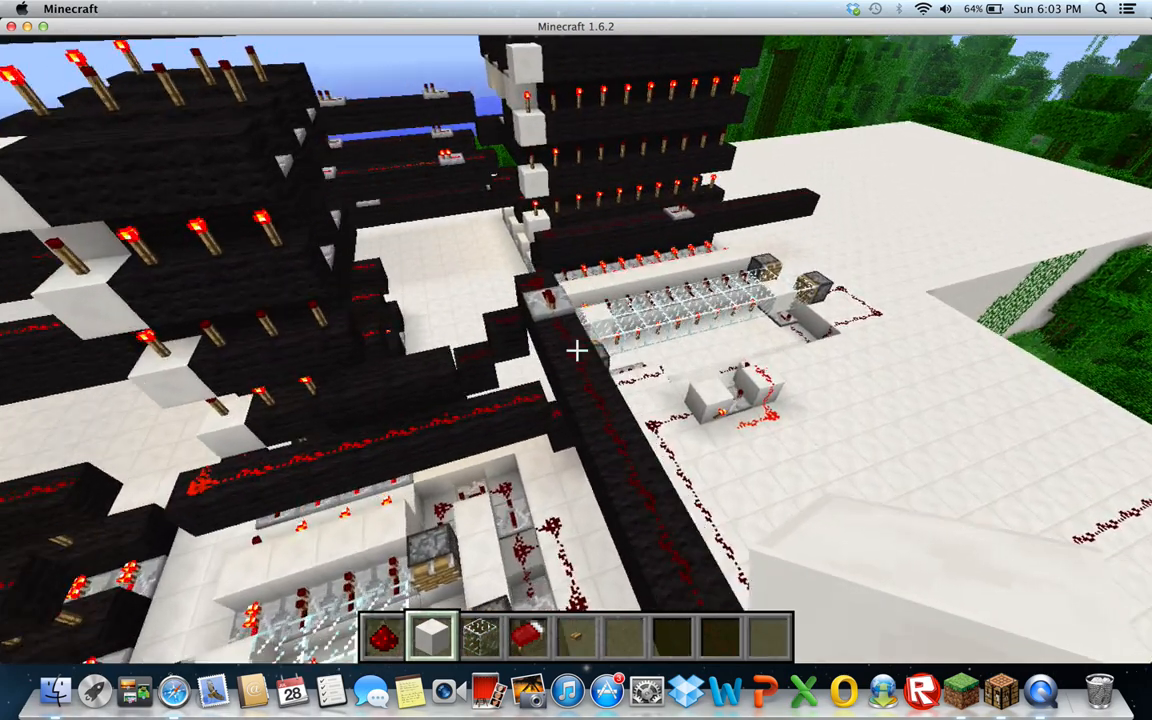
mouse_move(576, 350)
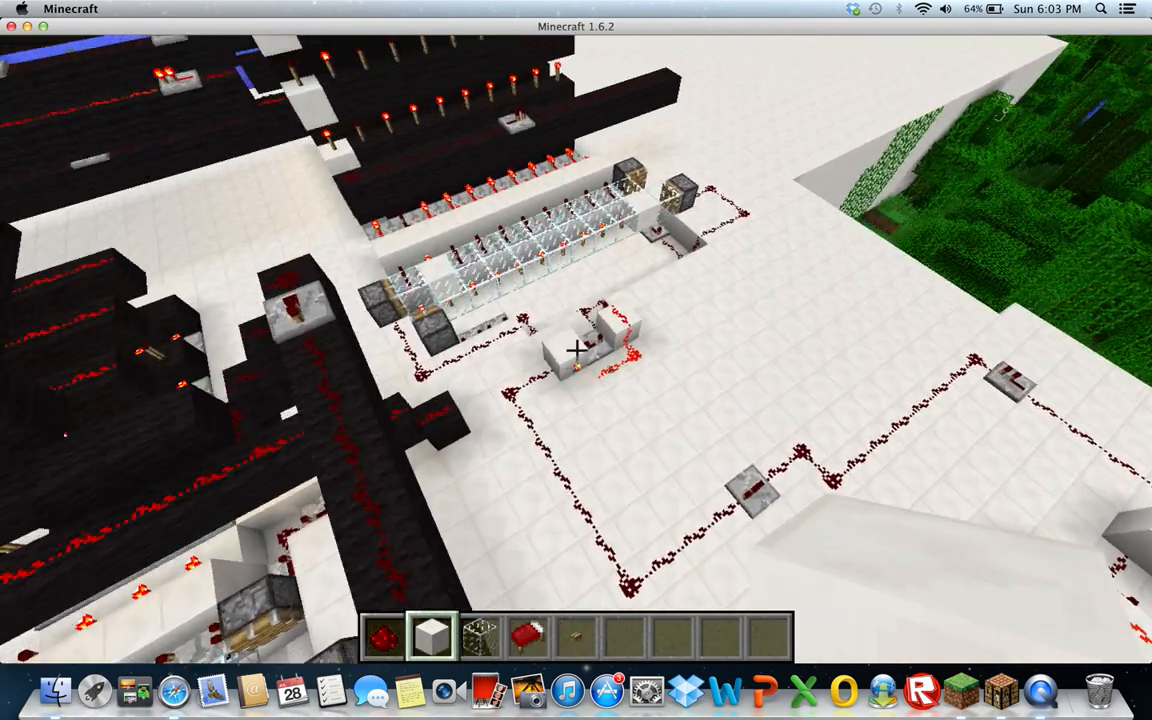
mouse_move(576, 350)
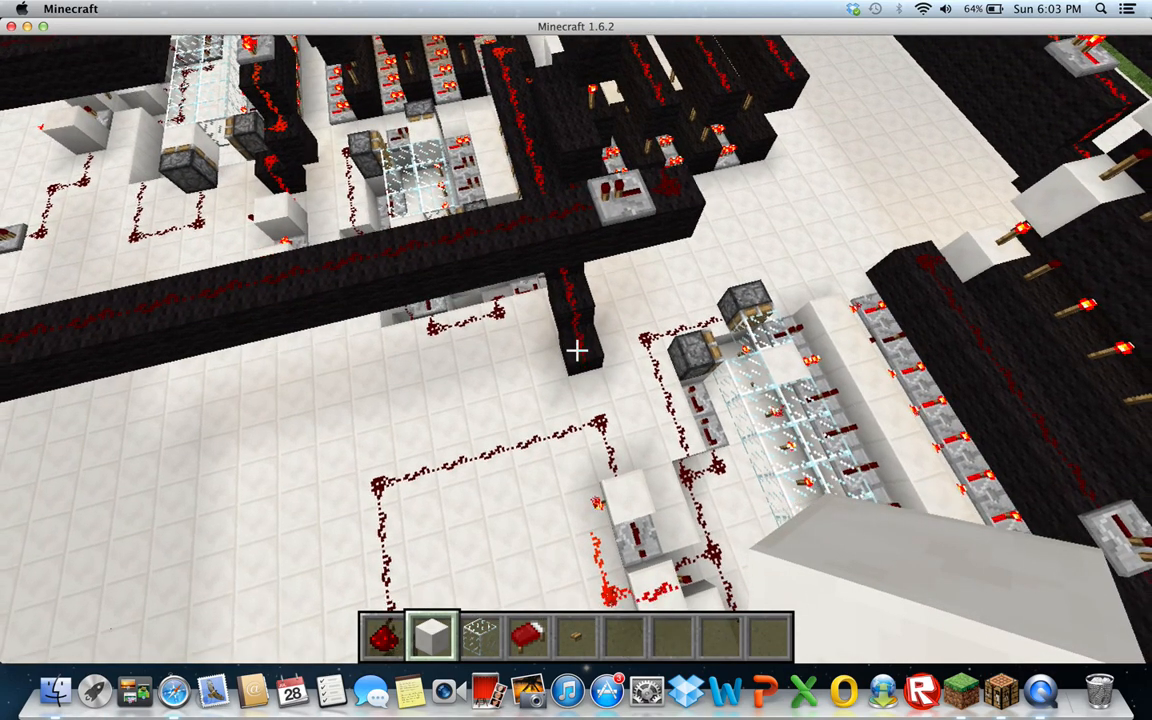
mouse_move(576, 350)
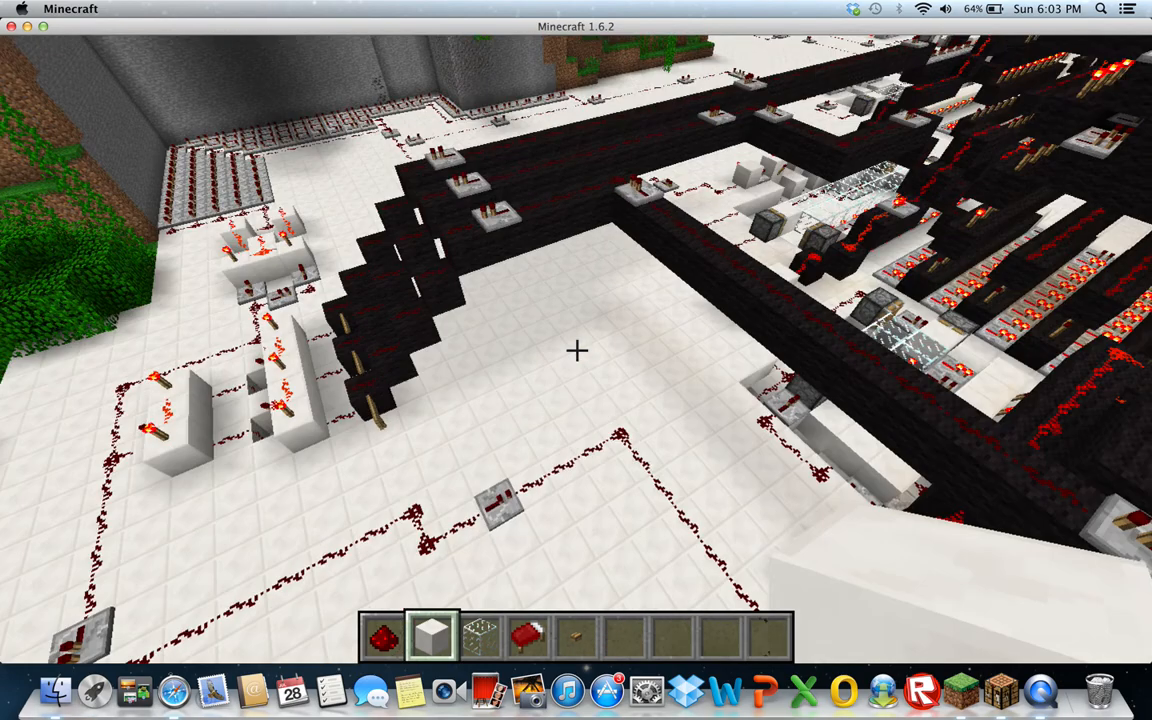
mouse_move(576, 350)
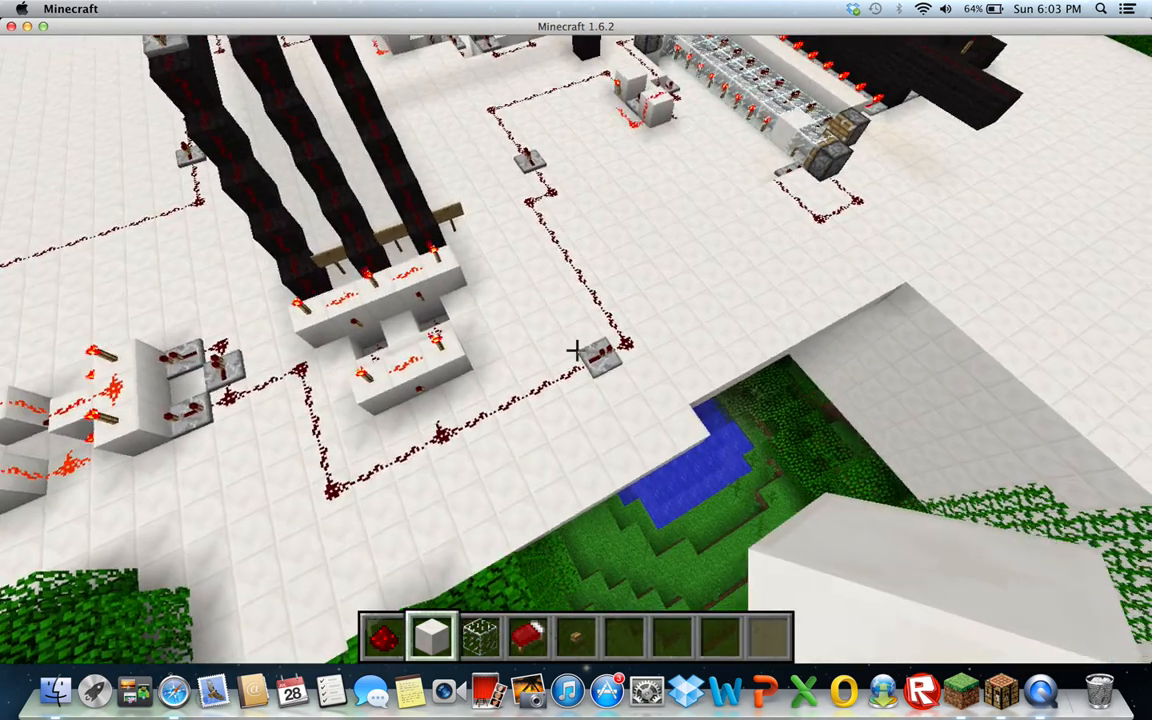
mouse_move(576, 360)
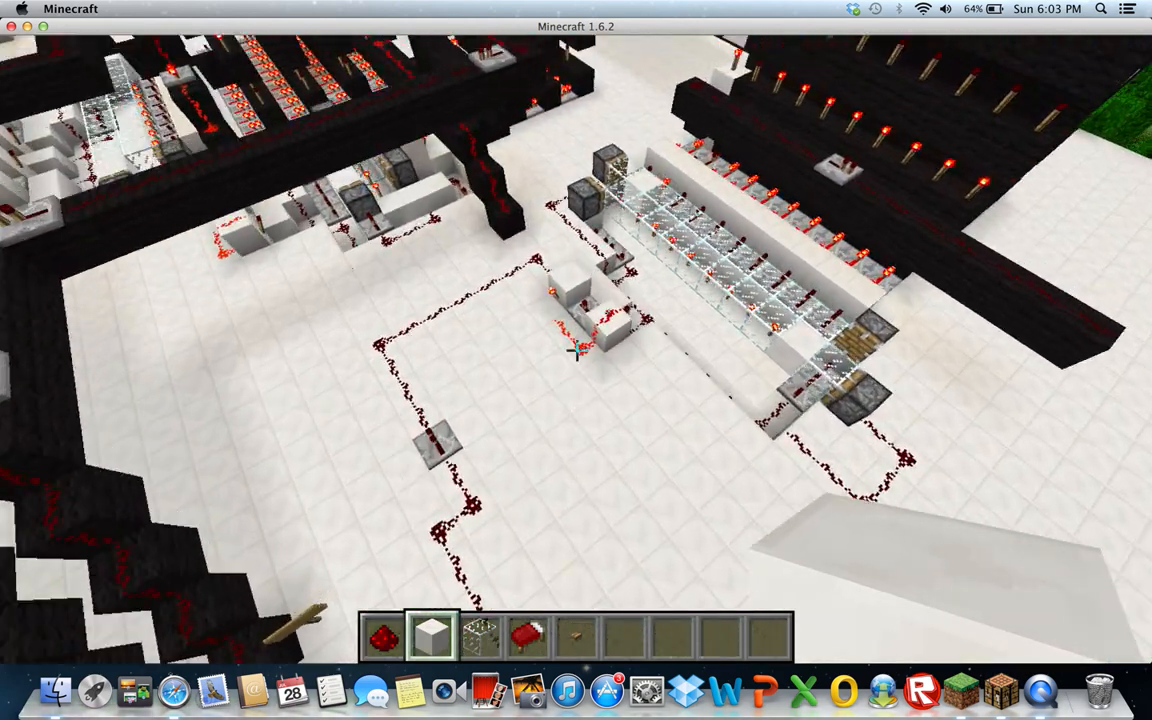